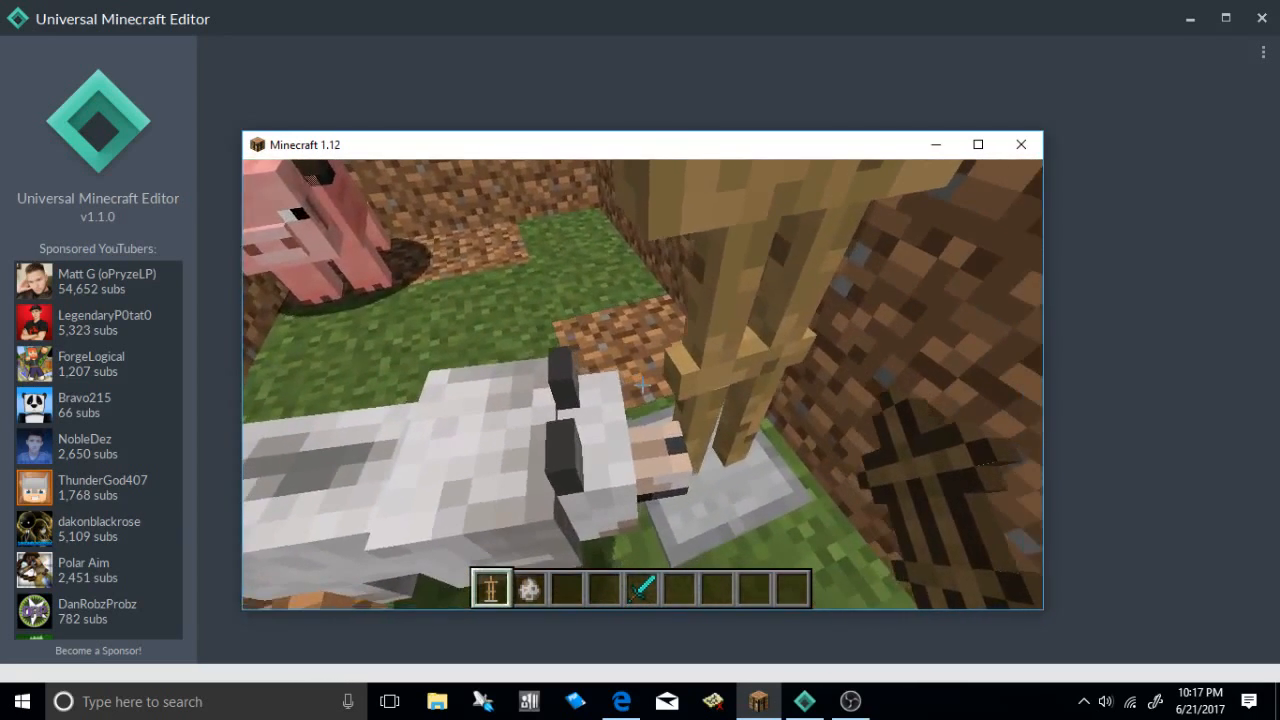
Step: Pause Minecraft and save and quit the world to the title screen
{"action": "key", "text": "Escape"}
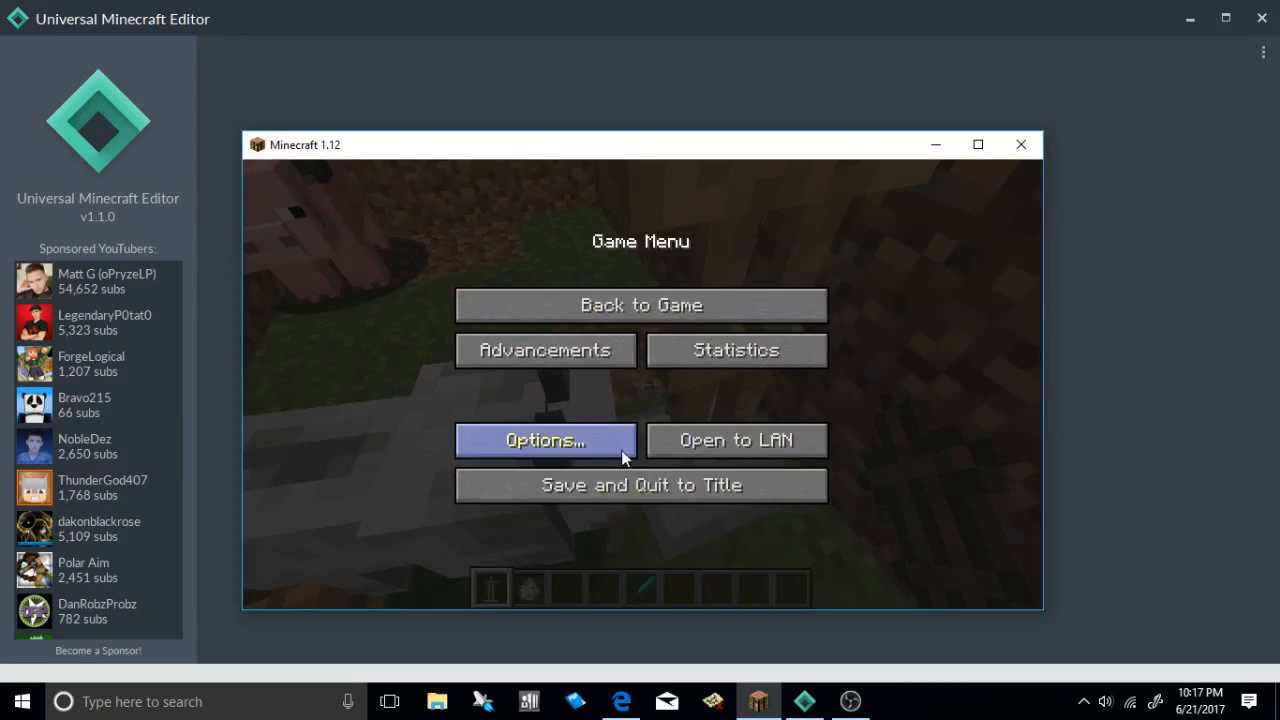
{"action": "left_click", "coordinate": [640, 485]}
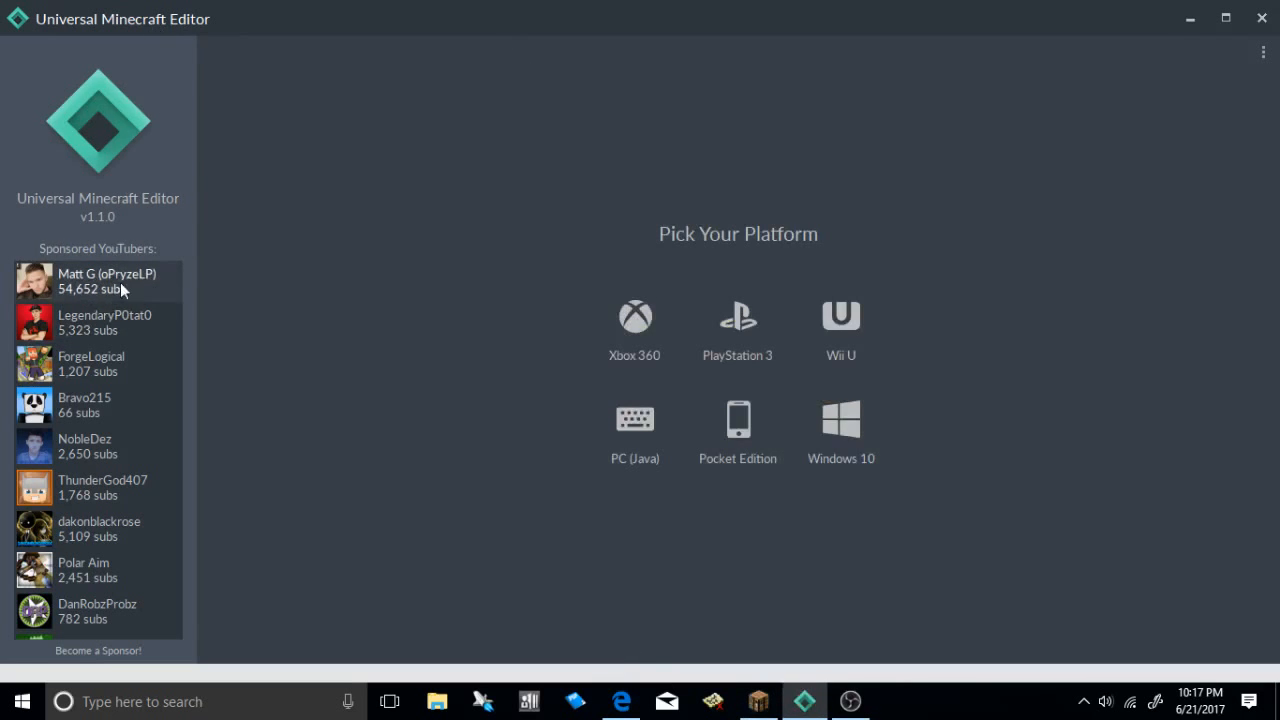
{"action": "mouse_move", "coordinate": [520, 135]}
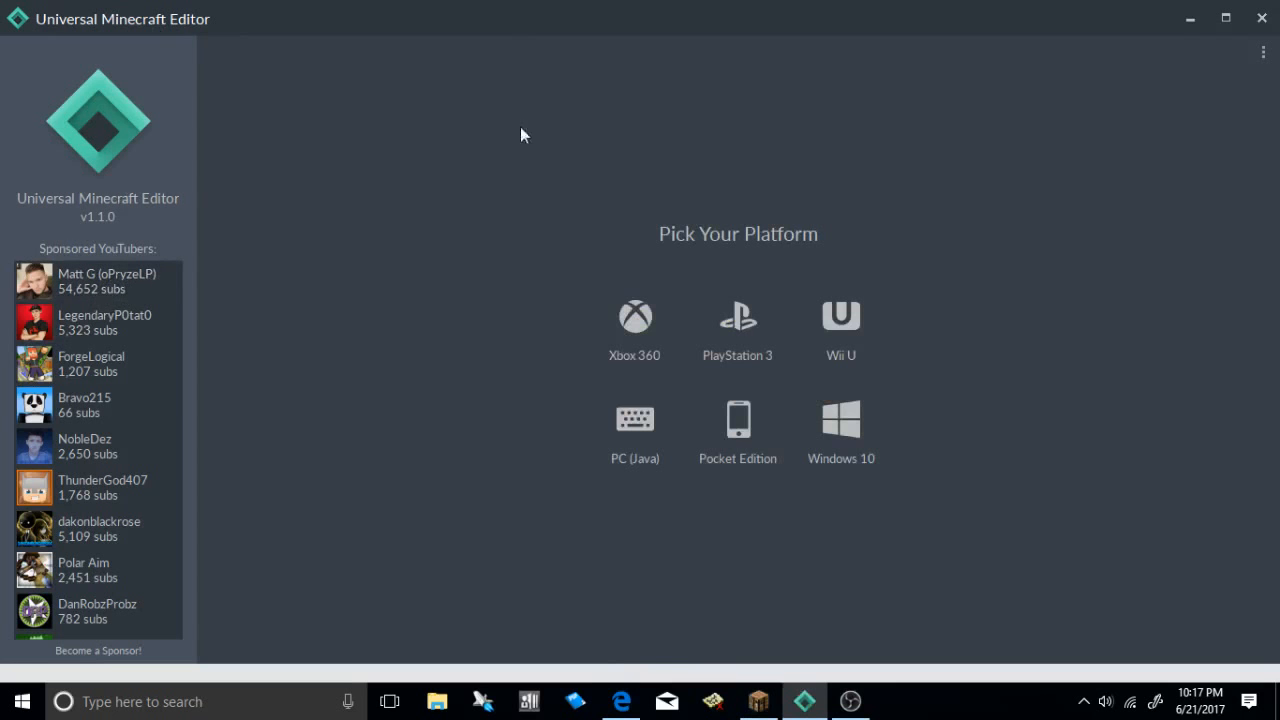
{"action": "mouse_move", "coordinate": [510, 238]}
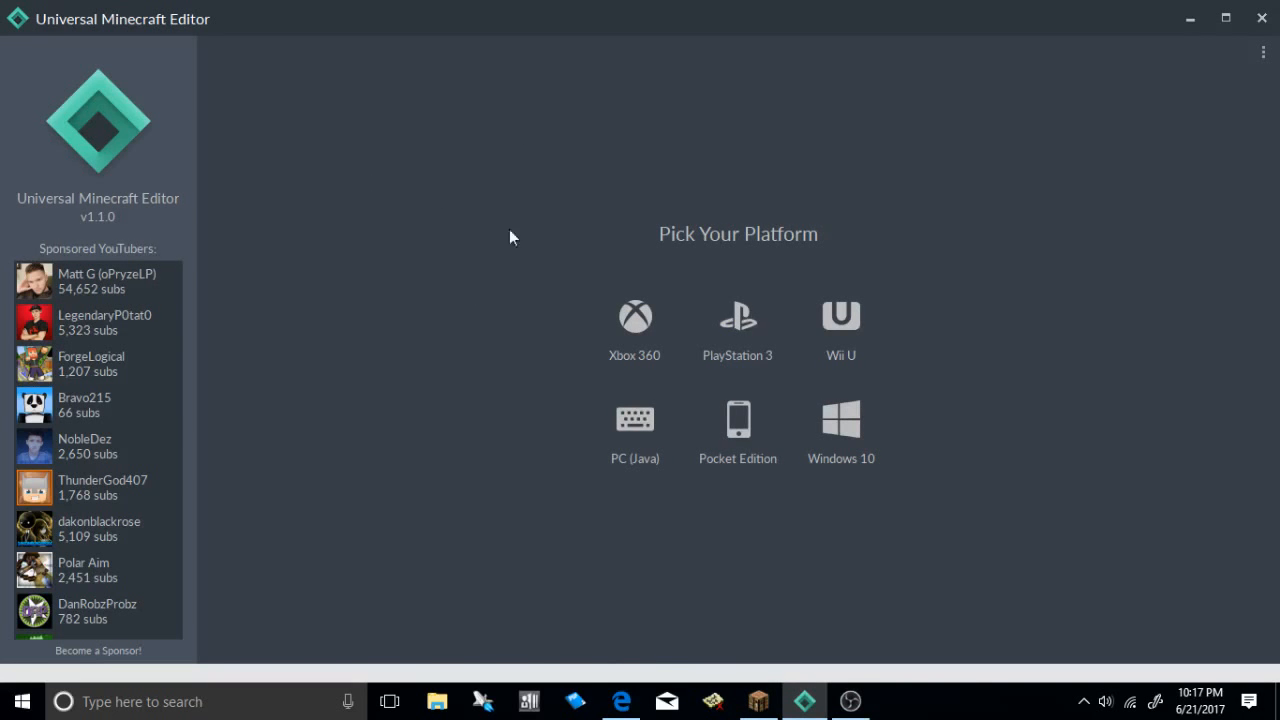
{"action": "mouse_move", "coordinate": [560, 297]}
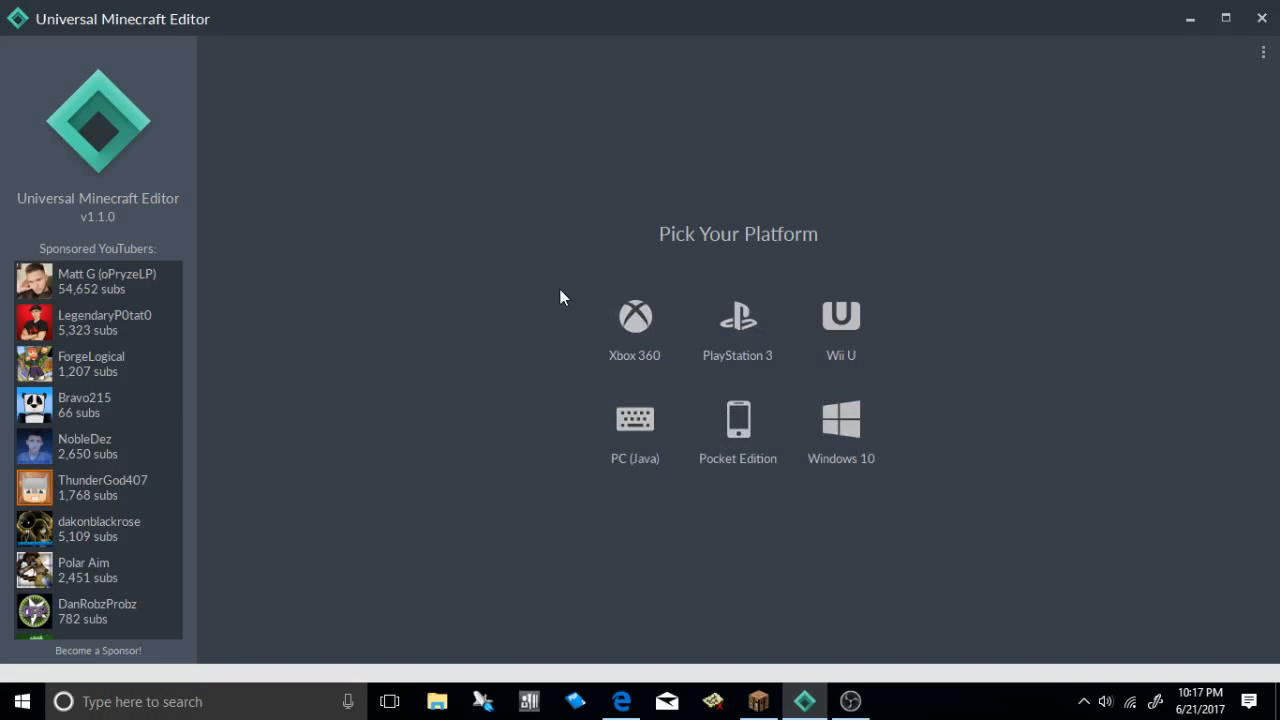
{"action": "mouse_move", "coordinate": [900, 367]}
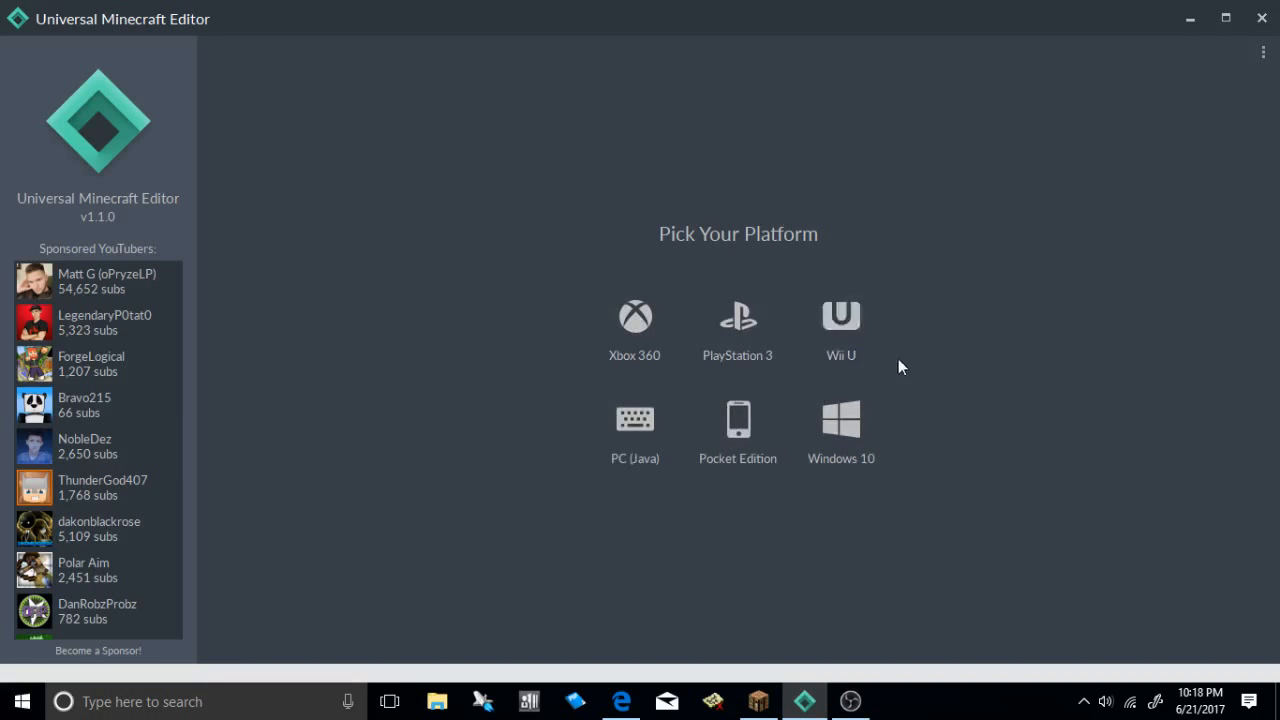
{"action": "mouse_move", "coordinate": [128, 57]}
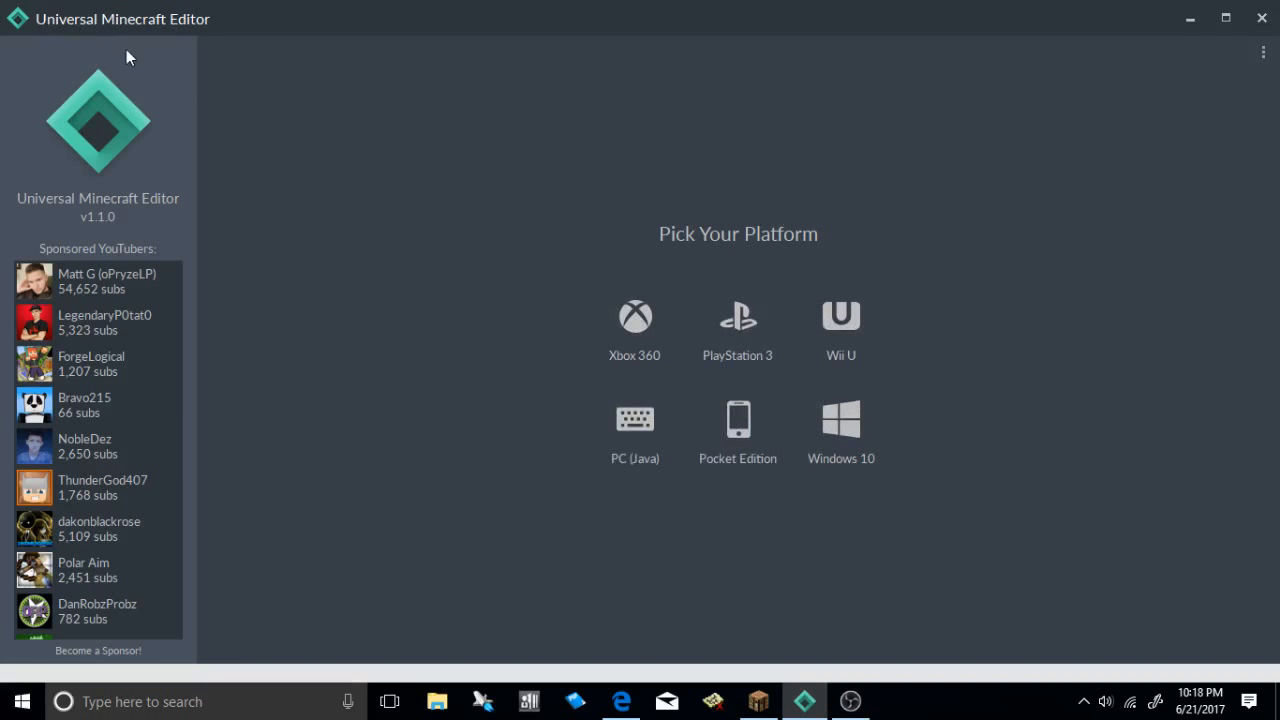
{"action": "mouse_move", "coordinate": [635, 330]}
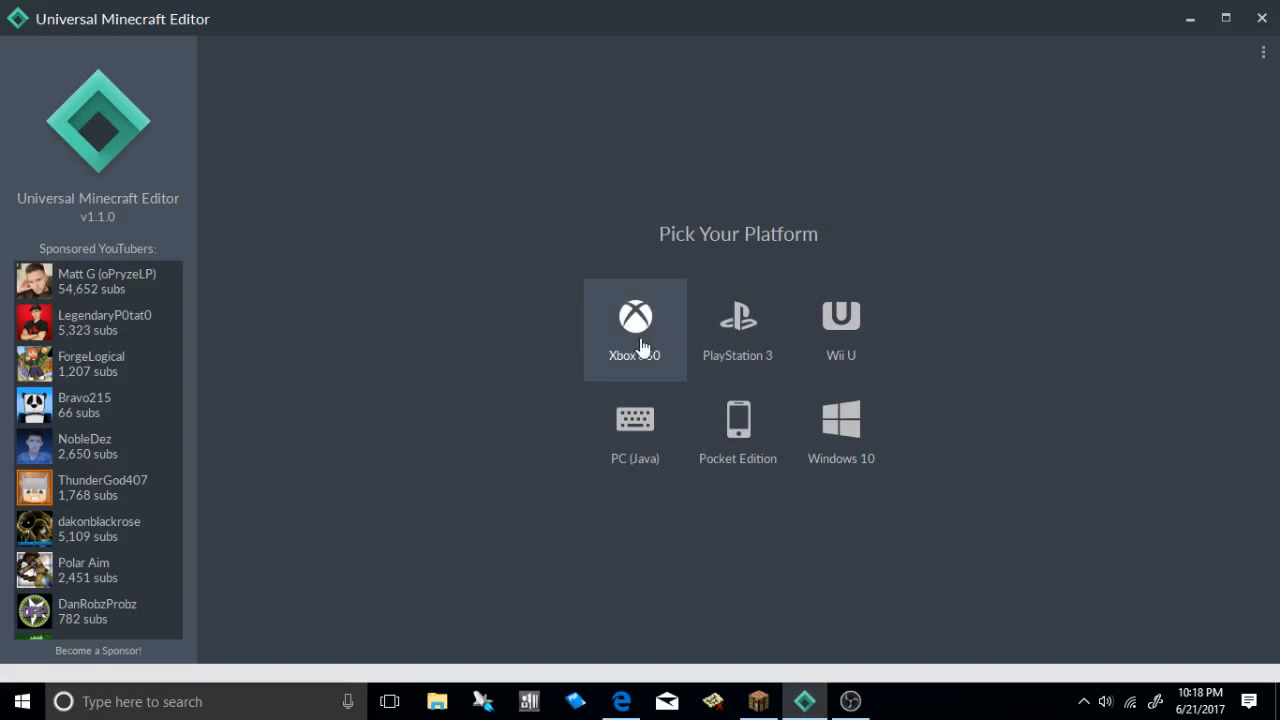
Step: Open the Xbox 360 world 'mod' as a second world next to 'abc'
{"action": "left_click", "coordinate": [634, 418]}
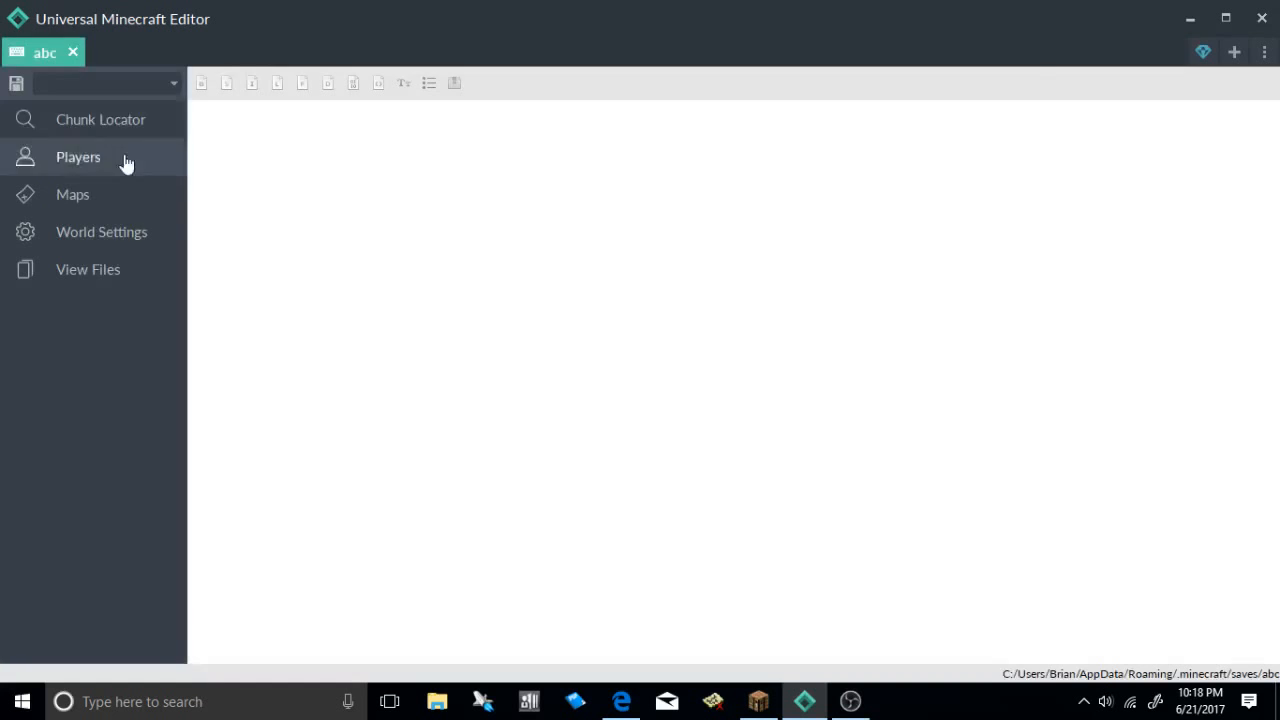
{"action": "left_click", "coordinate": [1234, 52]}
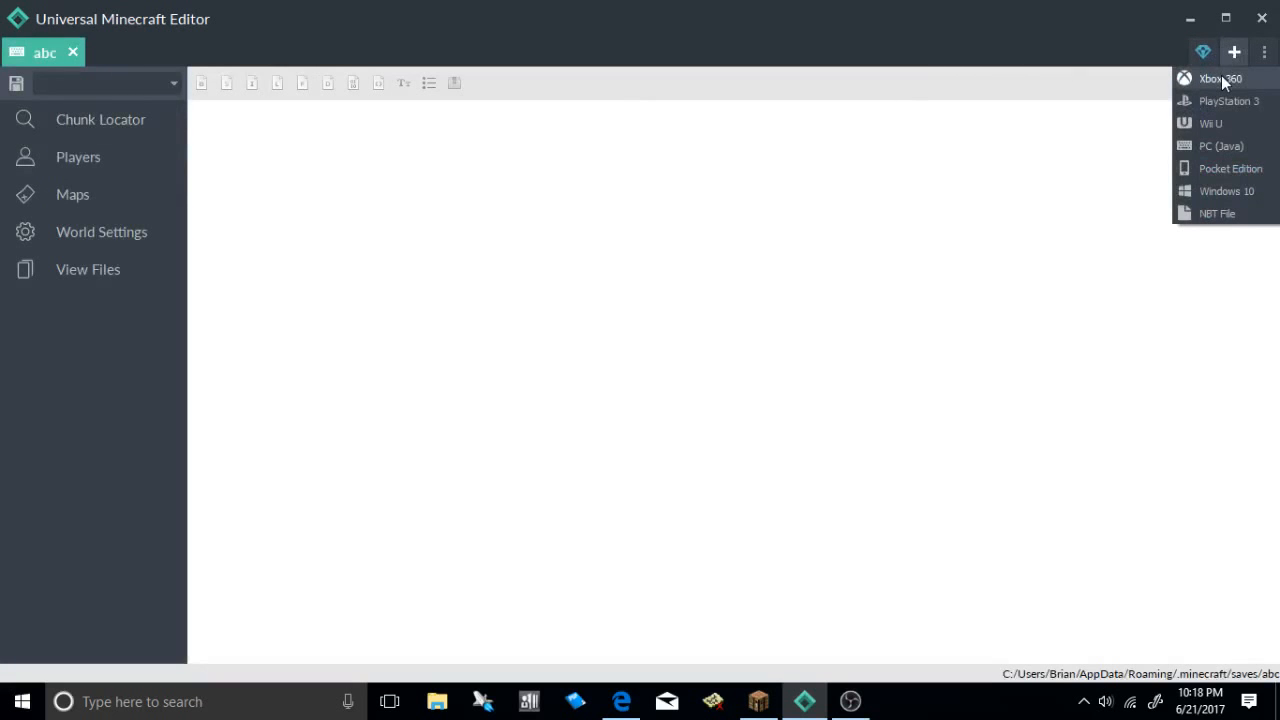
{"action": "left_click", "coordinate": [1220, 78]}
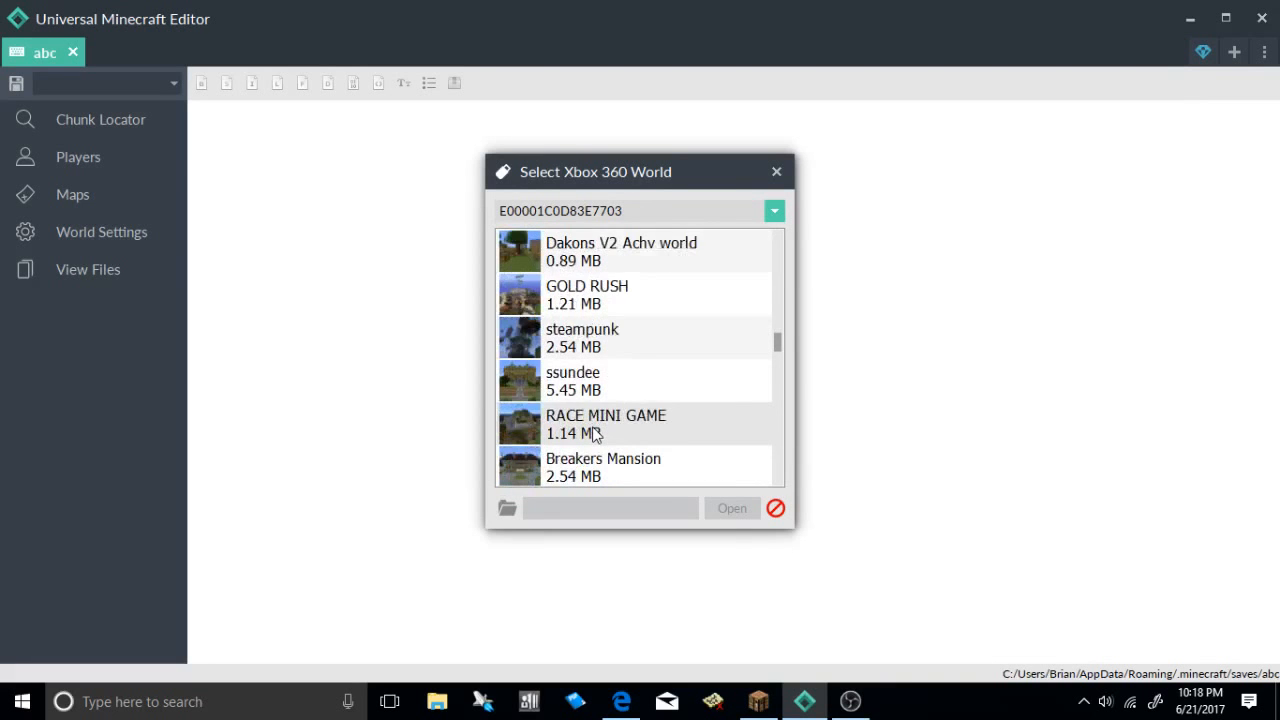
{"action": "scroll", "scroll_direction": "down", "scroll_amount": 3}
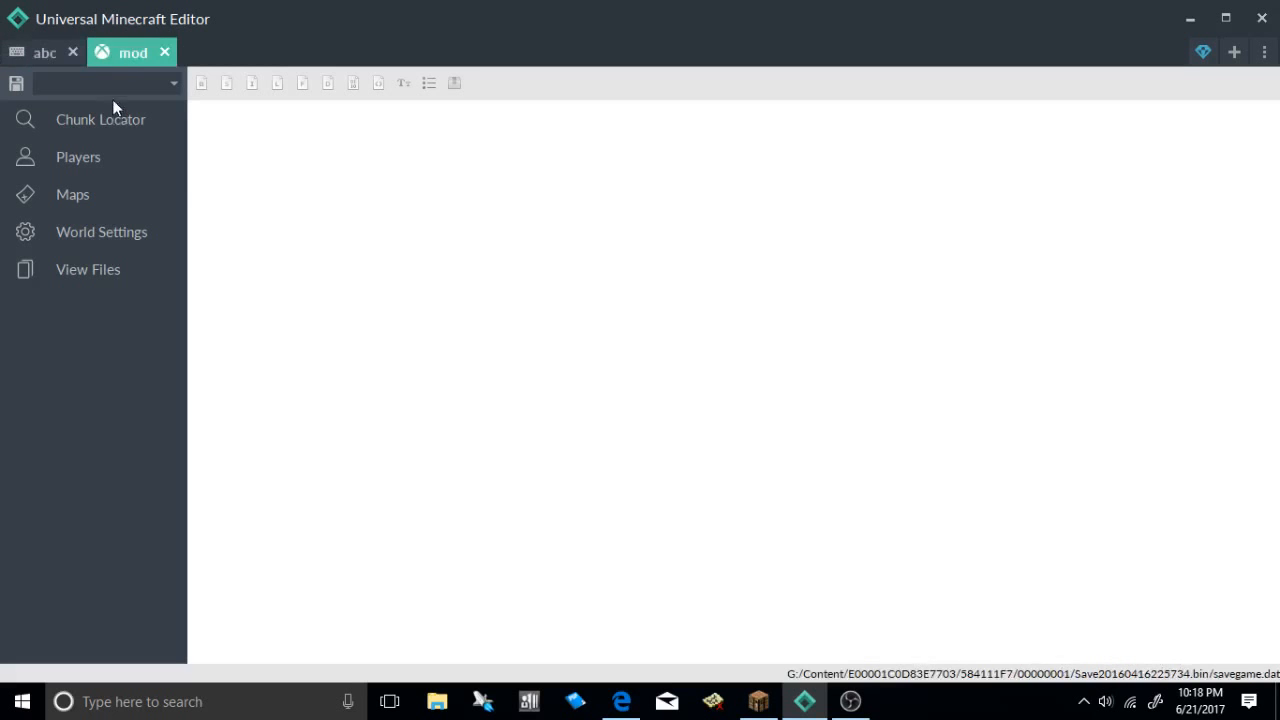
Step: Use the player's position to open chunk [-1, 0] of the mod world
{"action": "left_click", "coordinate": [78, 156]}
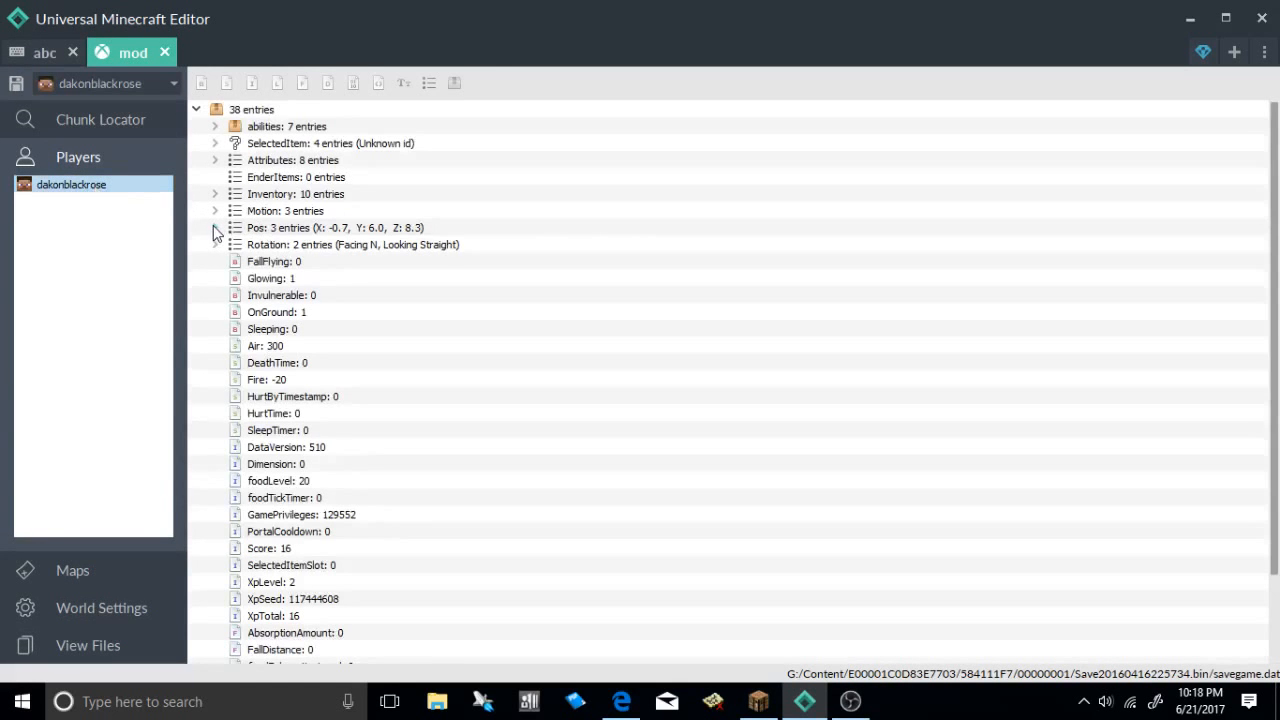
{"action": "left_click", "coordinate": [99, 119]}
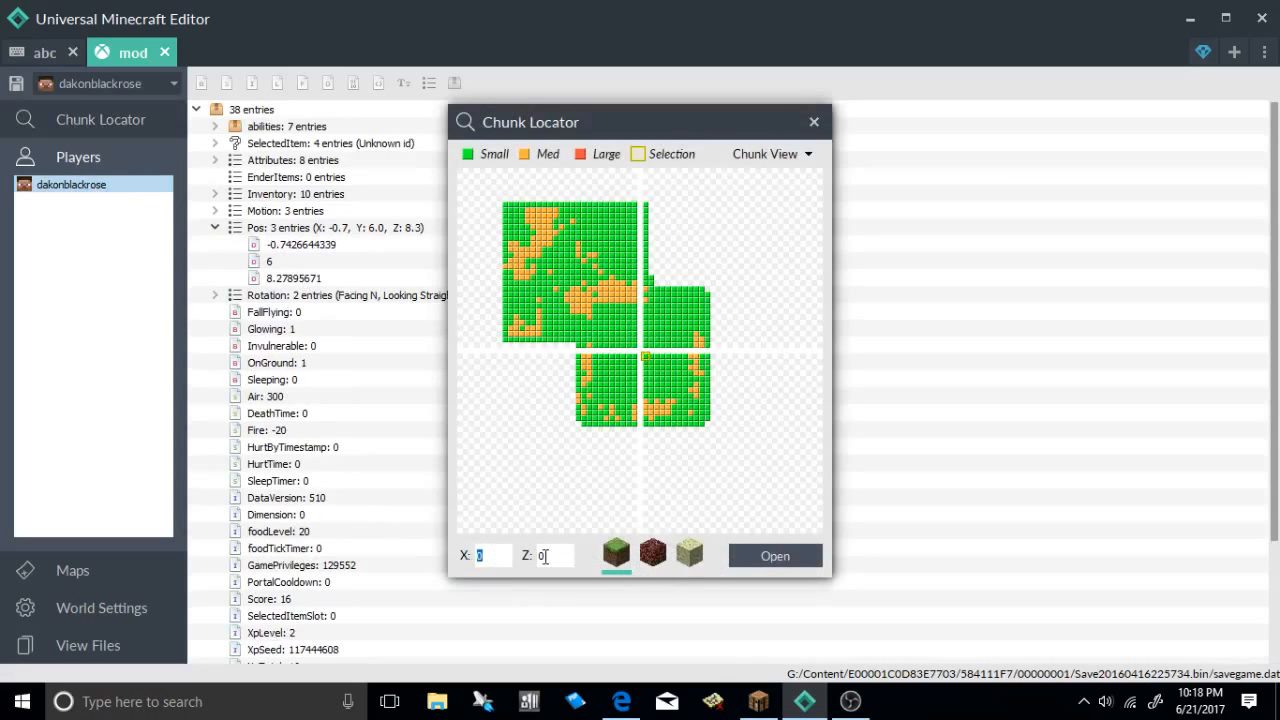
{"action": "type", "text": "-1"}
{"action": "left_click", "coordinate": [555, 555]}
{"action": "type", "text": "8"}
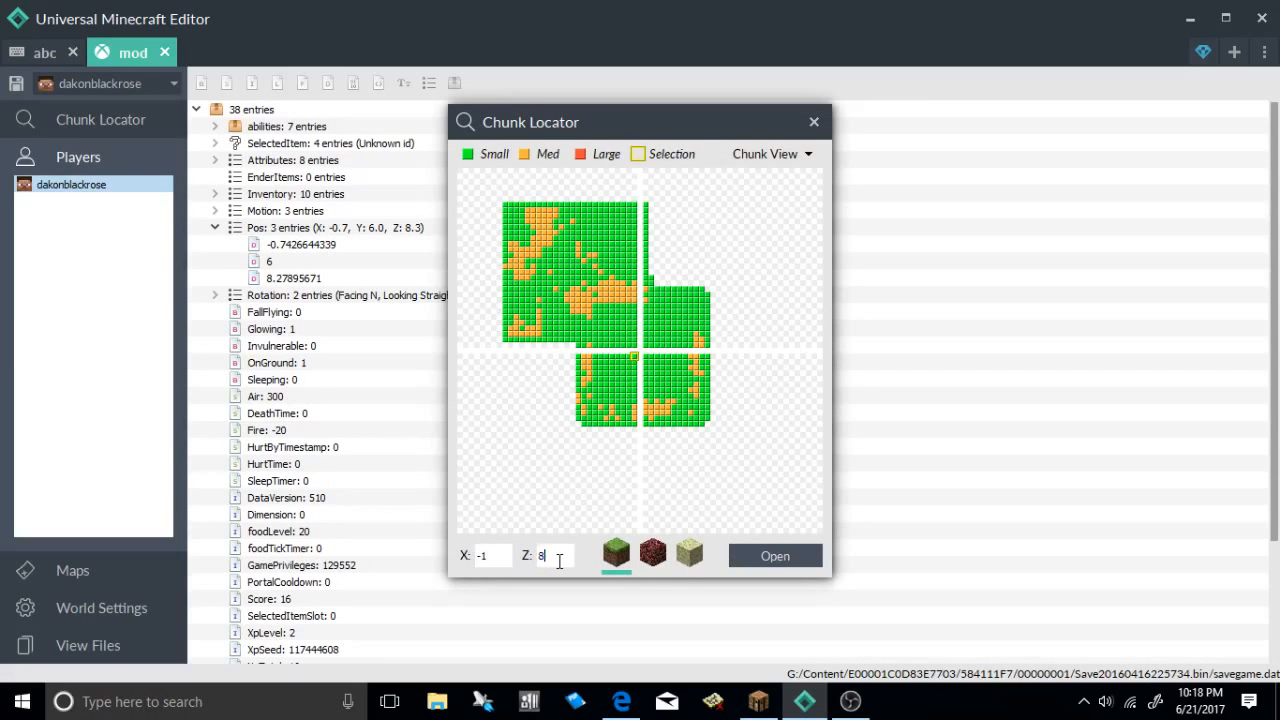
{"action": "left_click", "coordinate": [774, 555]}
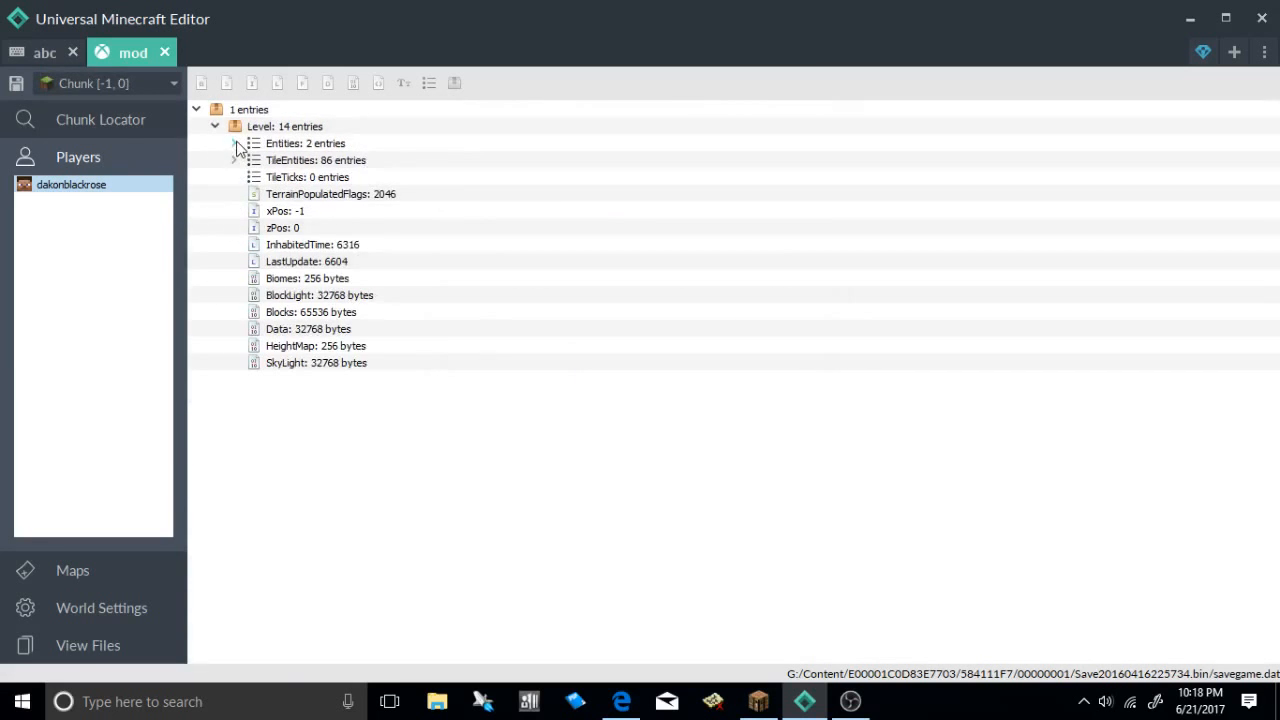
Step: Expand the chunk's entities and copy the Armor Stand entity
{"action": "left_click", "coordinate": [233, 143]}
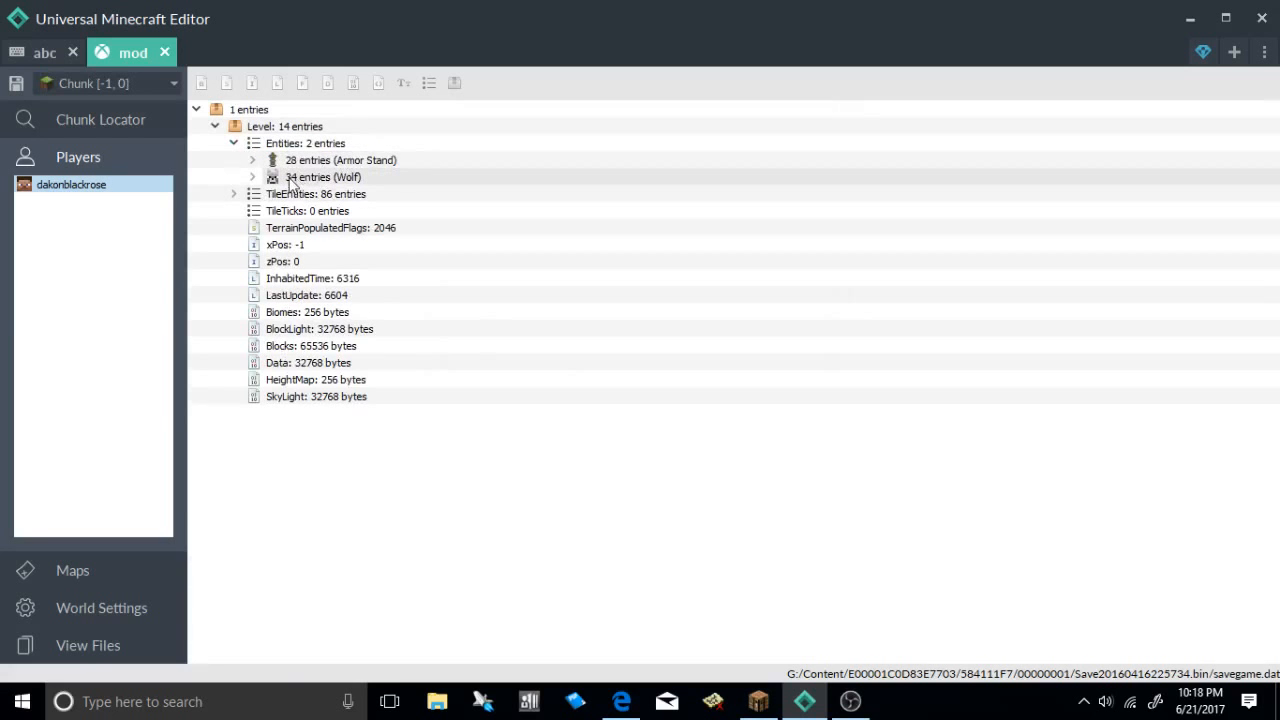
{"action": "right_click", "coordinate": [322, 177]}
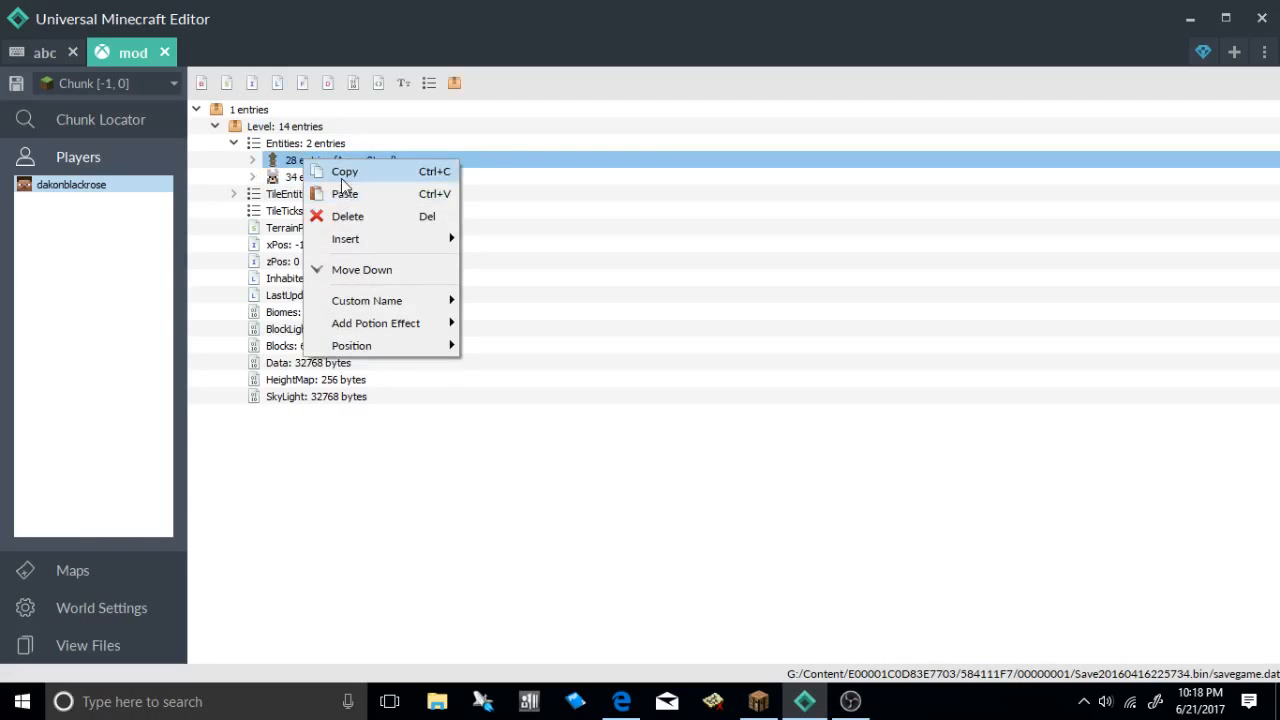
{"action": "left_click", "coordinate": [253, 177]}
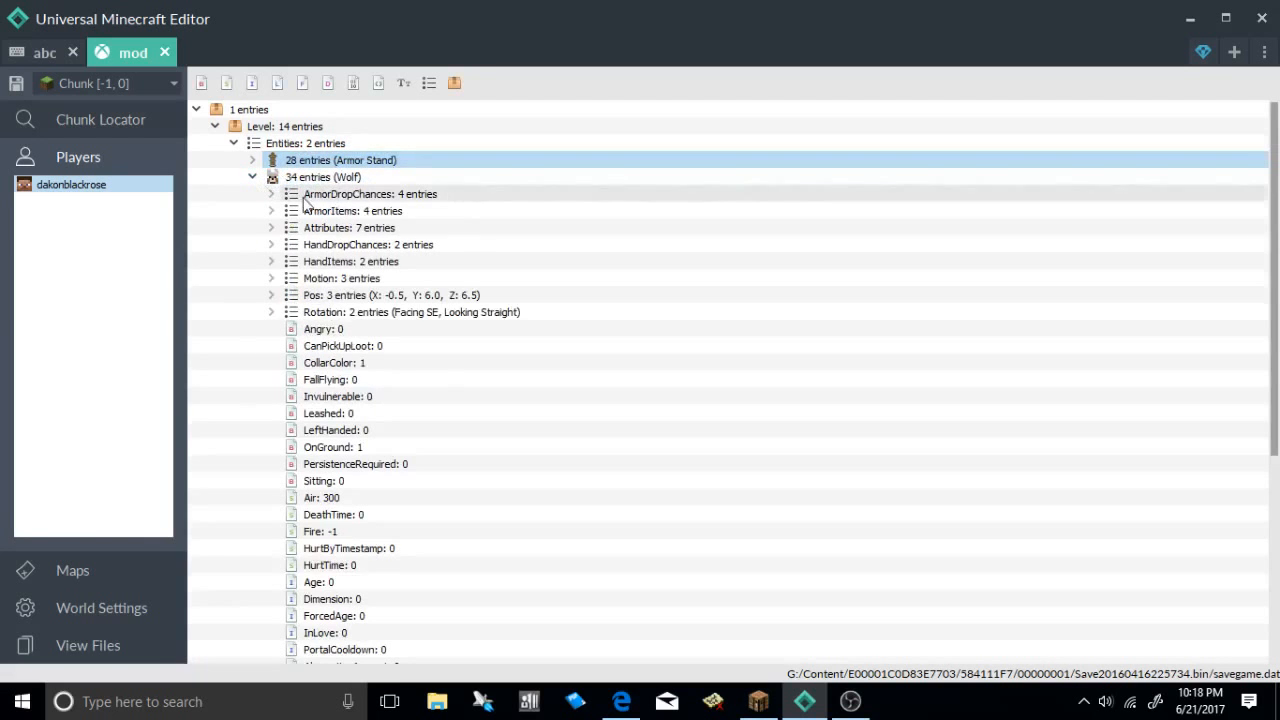
Step: Add a 'Rinding' list to the Wolf and paste the Armor Stand into it
{"action": "right_click", "coordinate": [322, 177]}
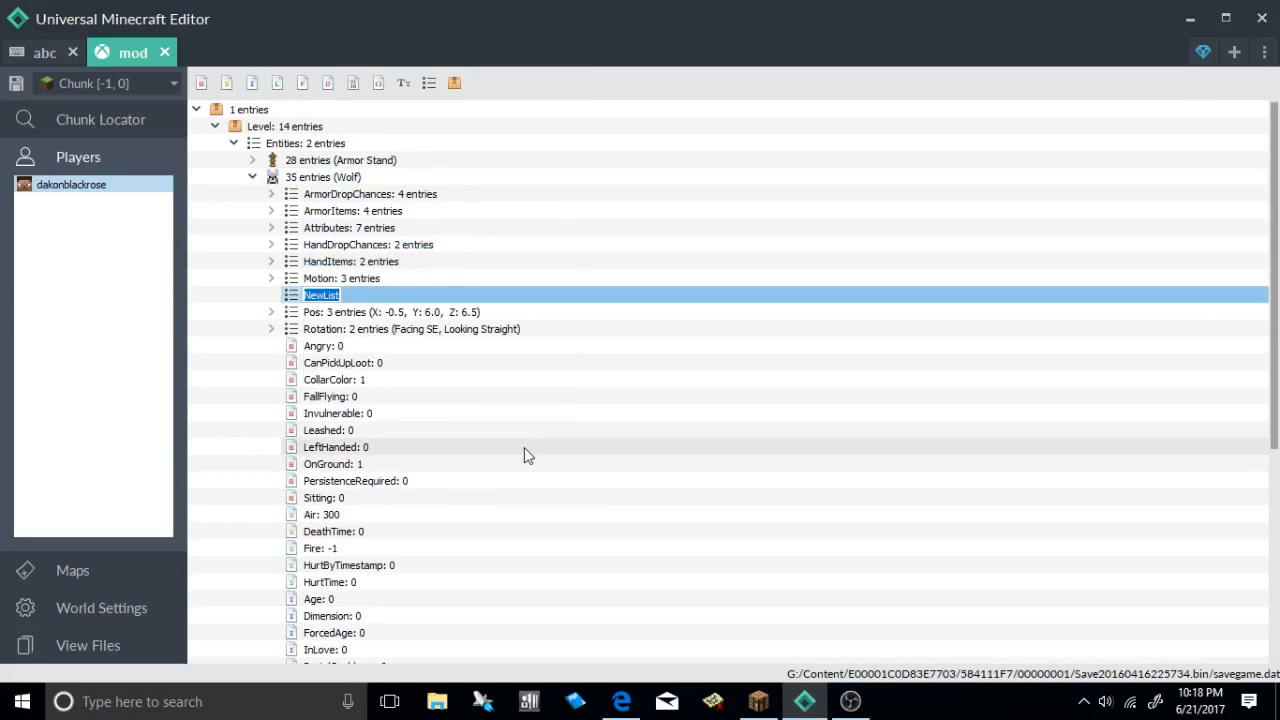
{"action": "type", "text": "Rin"}
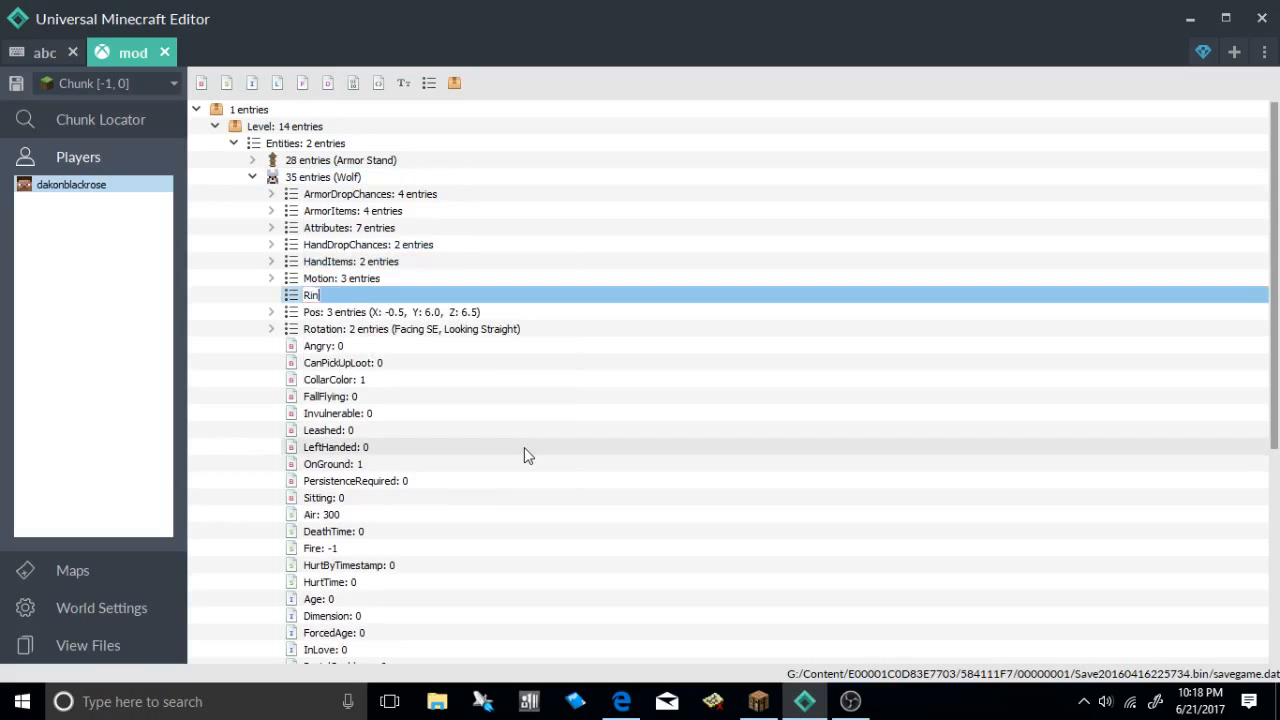
{"action": "type", "text": "ding"}
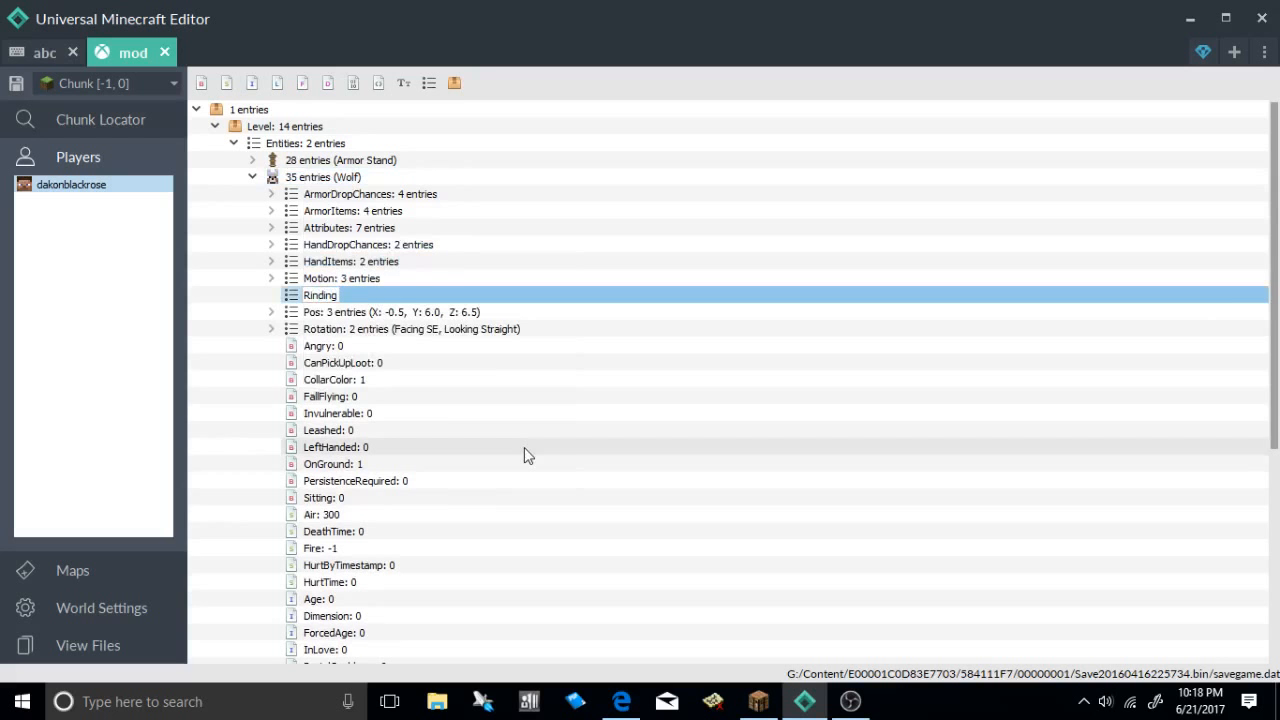
{"action": "right_click", "coordinate": [320, 295]}
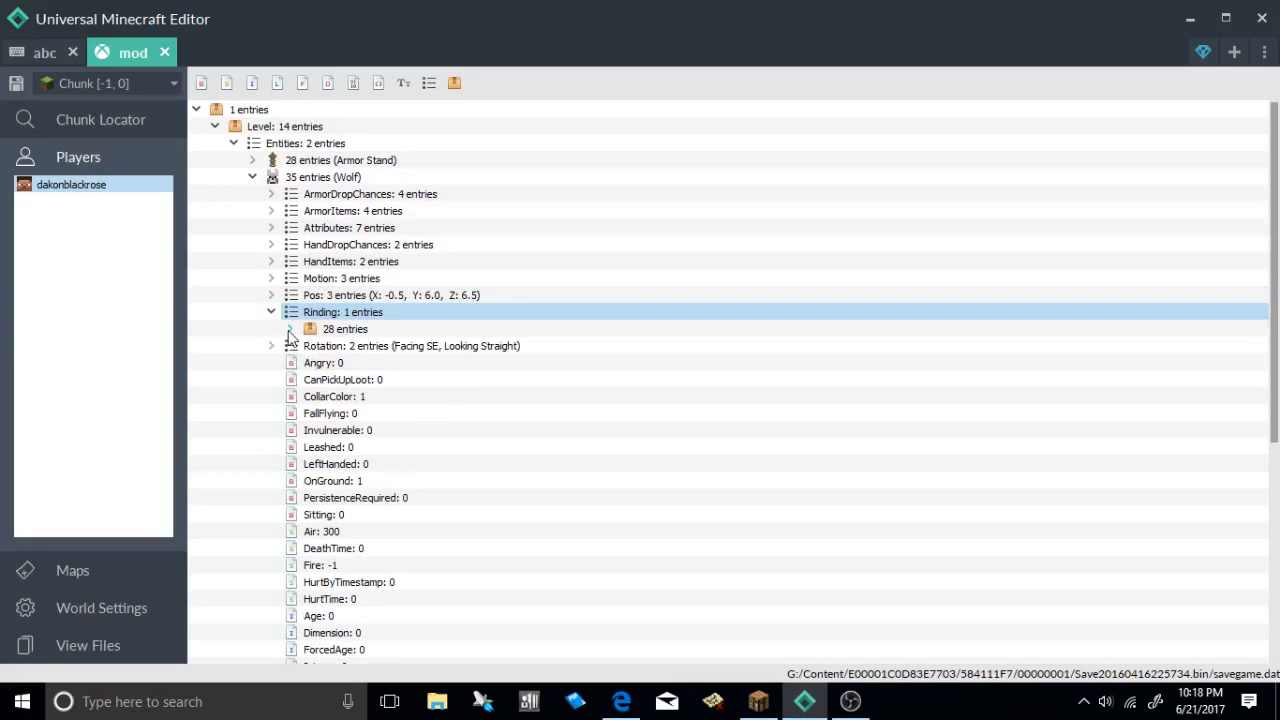
Step: Give the Armor Stand inside Rinding a Speed effect, then switch to the abc world
{"action": "left_click", "coordinate": [289, 328]}
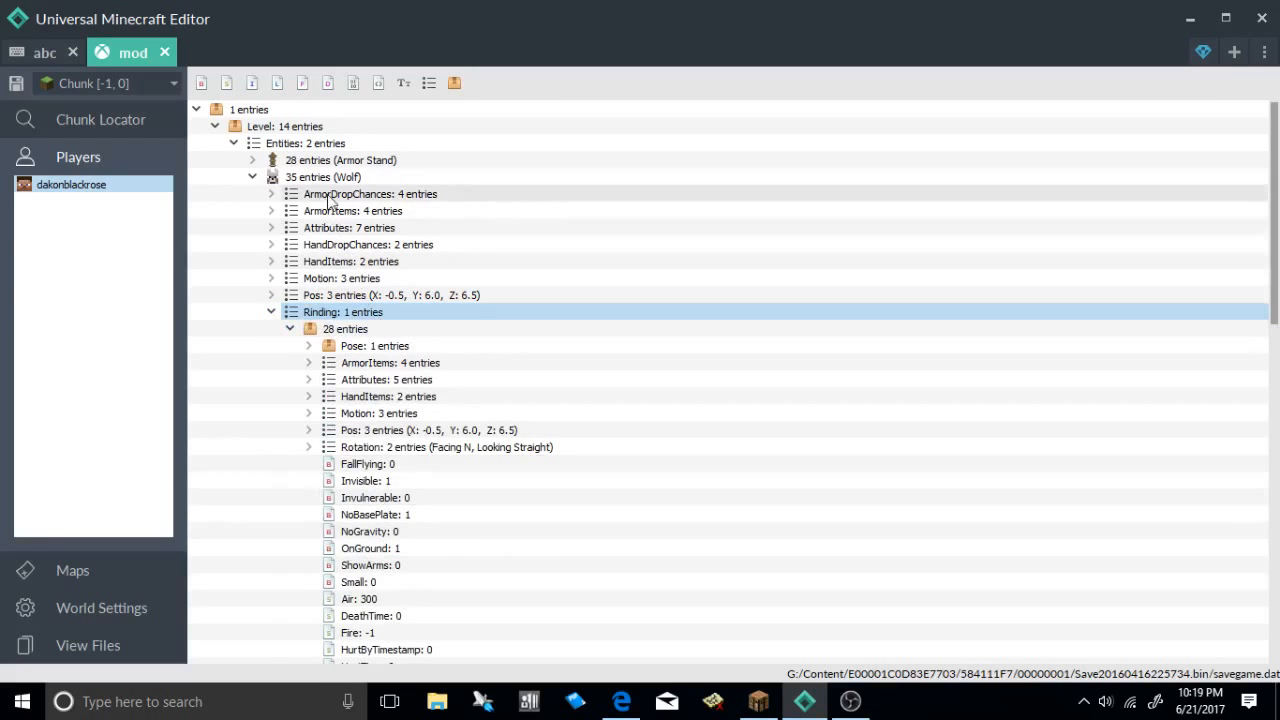
{"action": "right_click", "coordinate": [322, 177]}
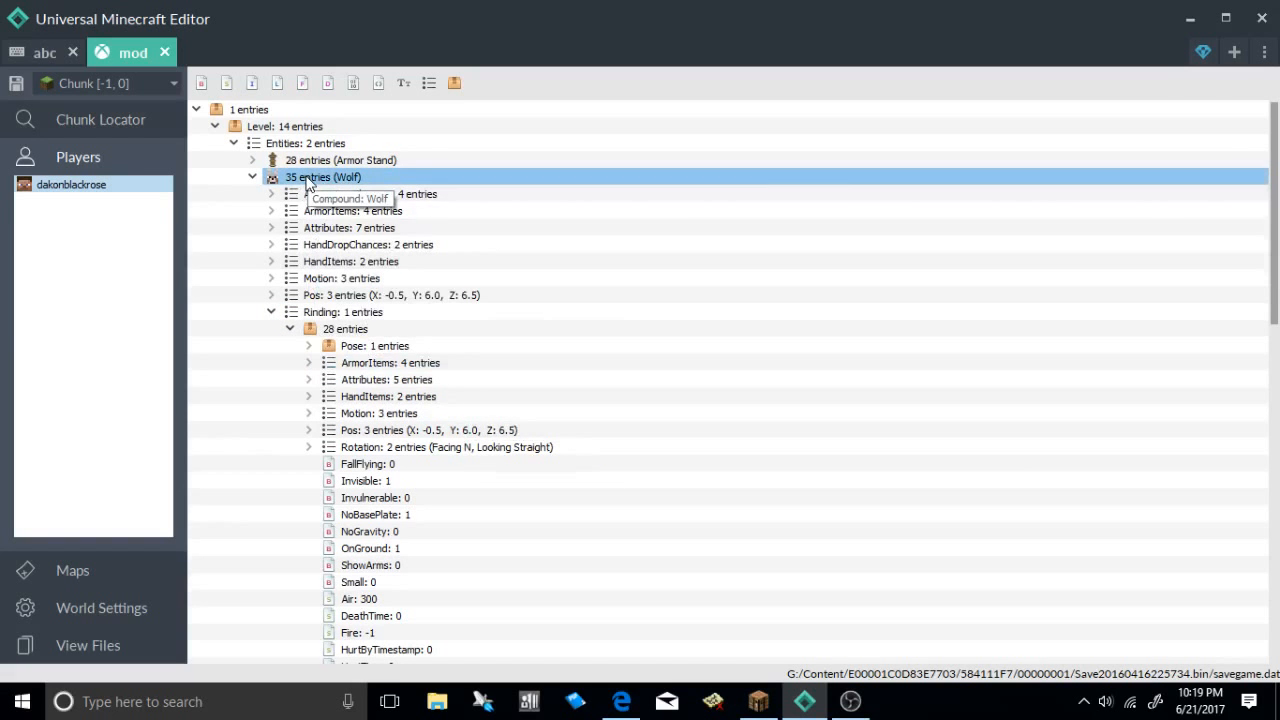
{"action": "right_click", "coordinate": [345, 328]}
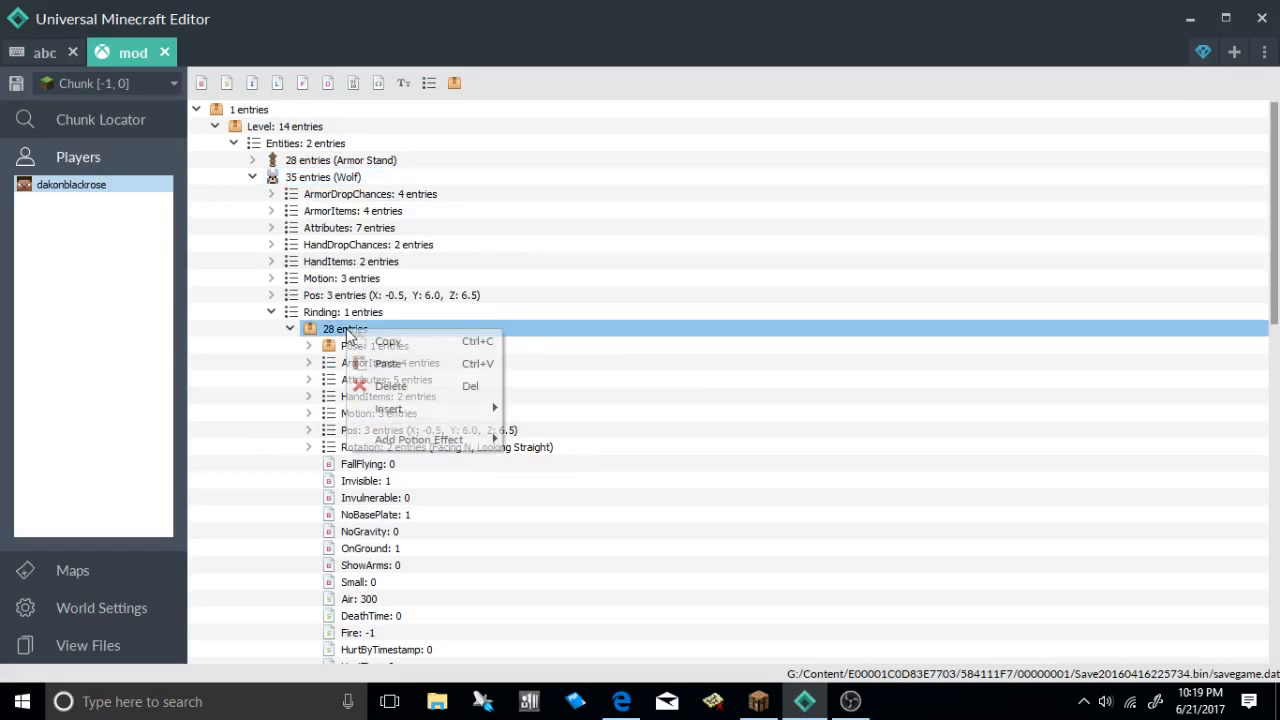
{"action": "left_click", "coordinate": [418, 439]}
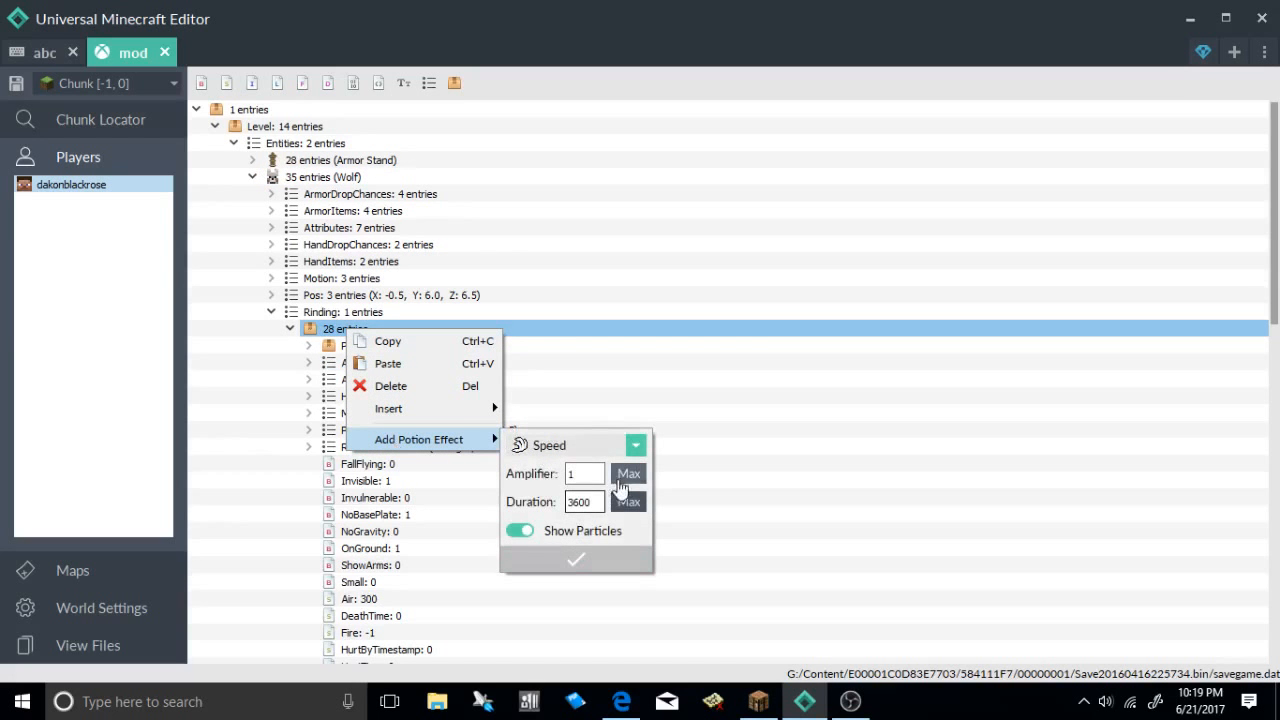
{"action": "left_click", "coordinate": [575, 559]}
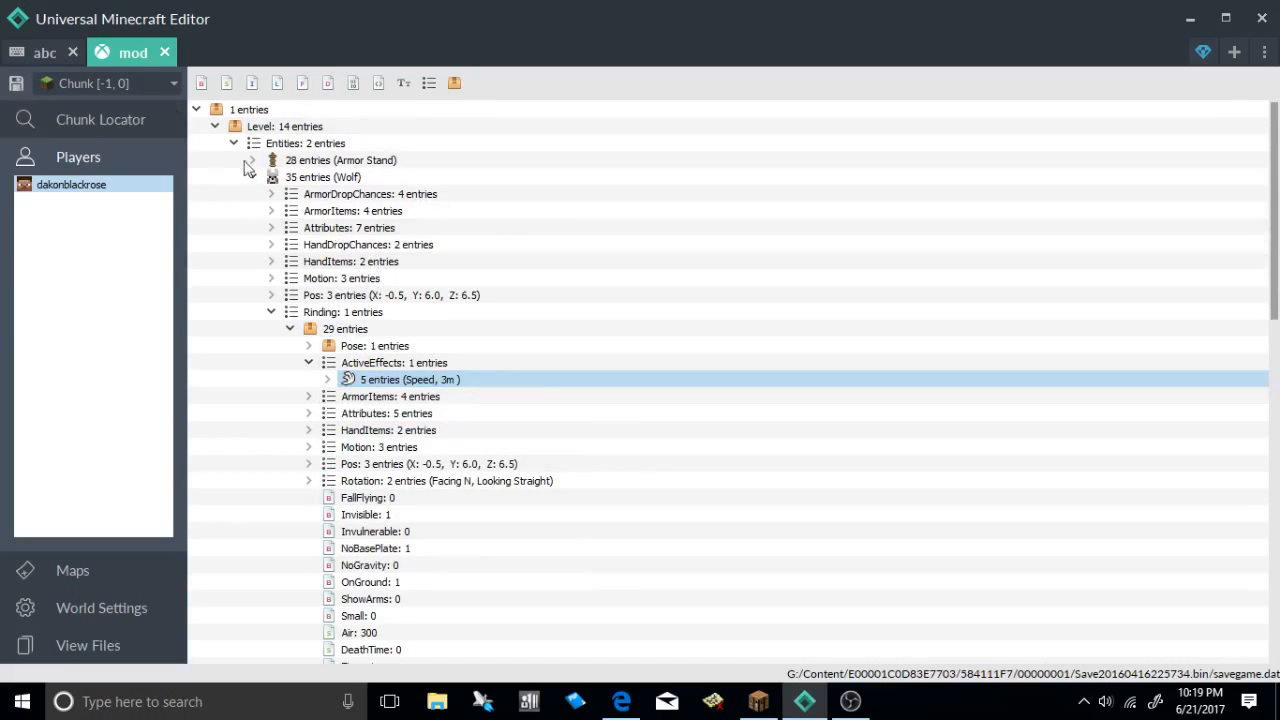
{"action": "left_click", "coordinate": [44, 52]}
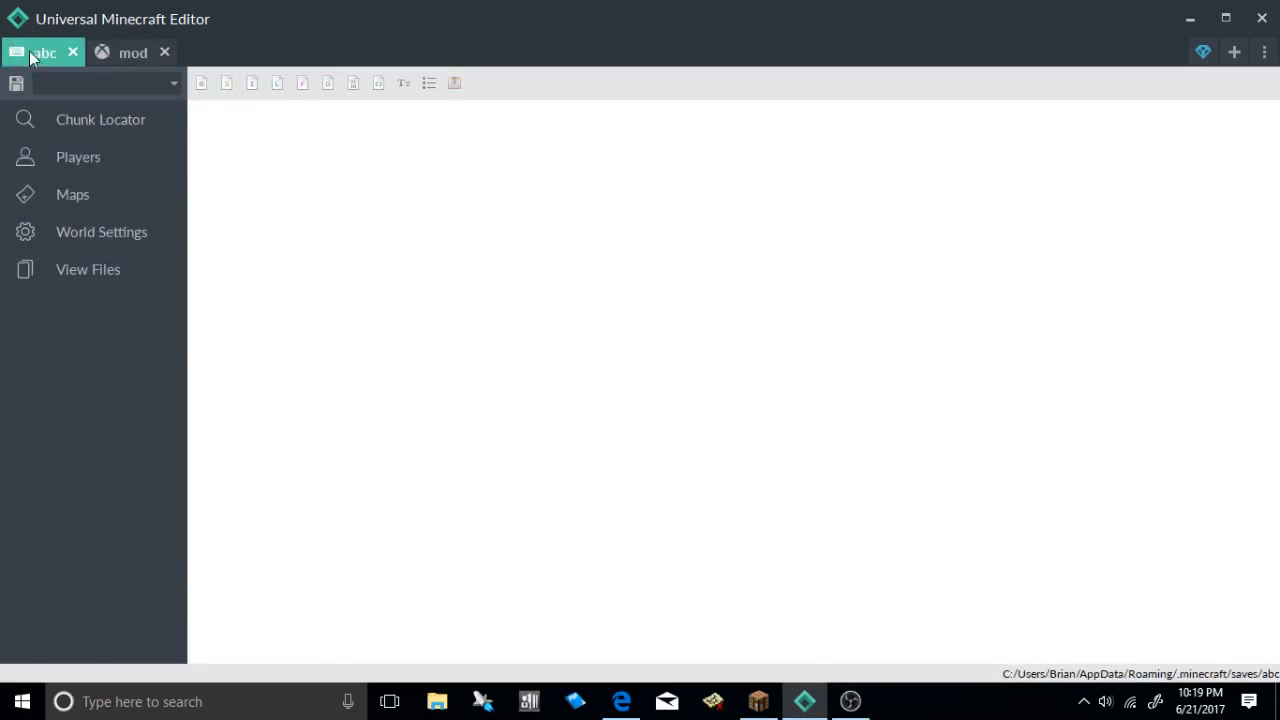
Step: Open chunk [33, -57] in abc via Chunk Locator using player coordinates X 536, Z -898
{"action": "left_click", "coordinate": [78, 156]}
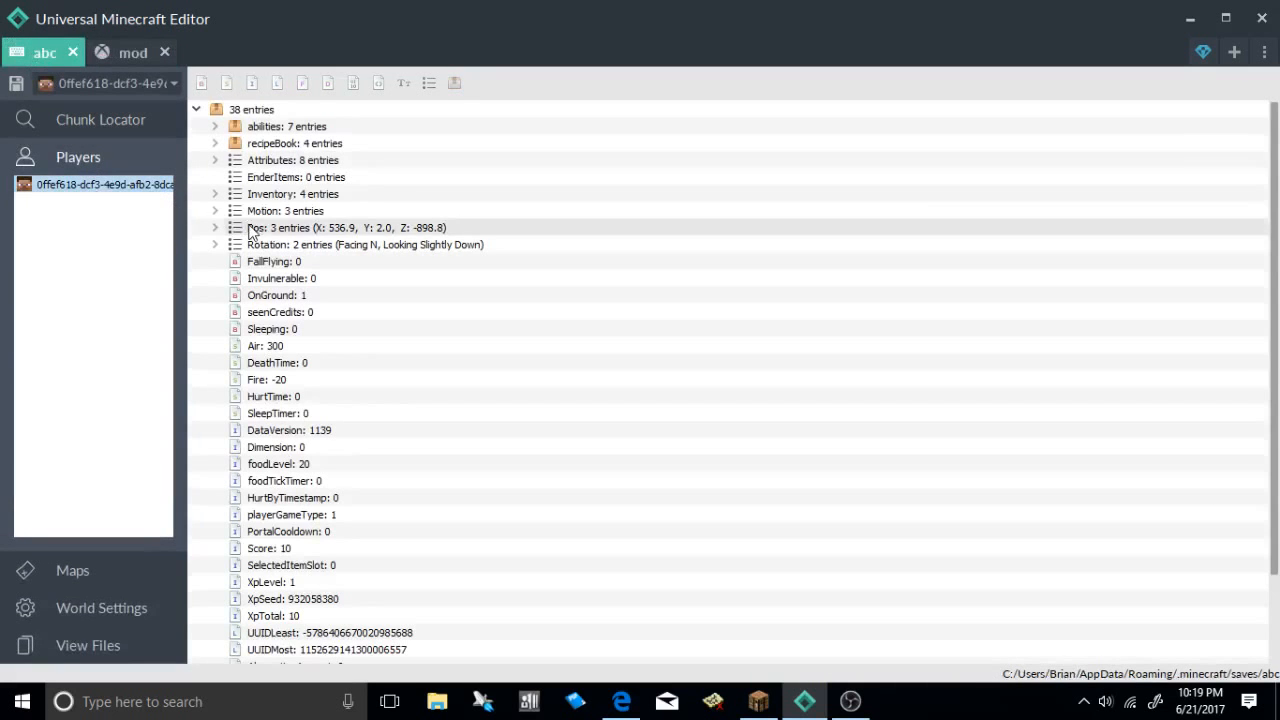
{"action": "left_click", "coordinate": [215, 227]}
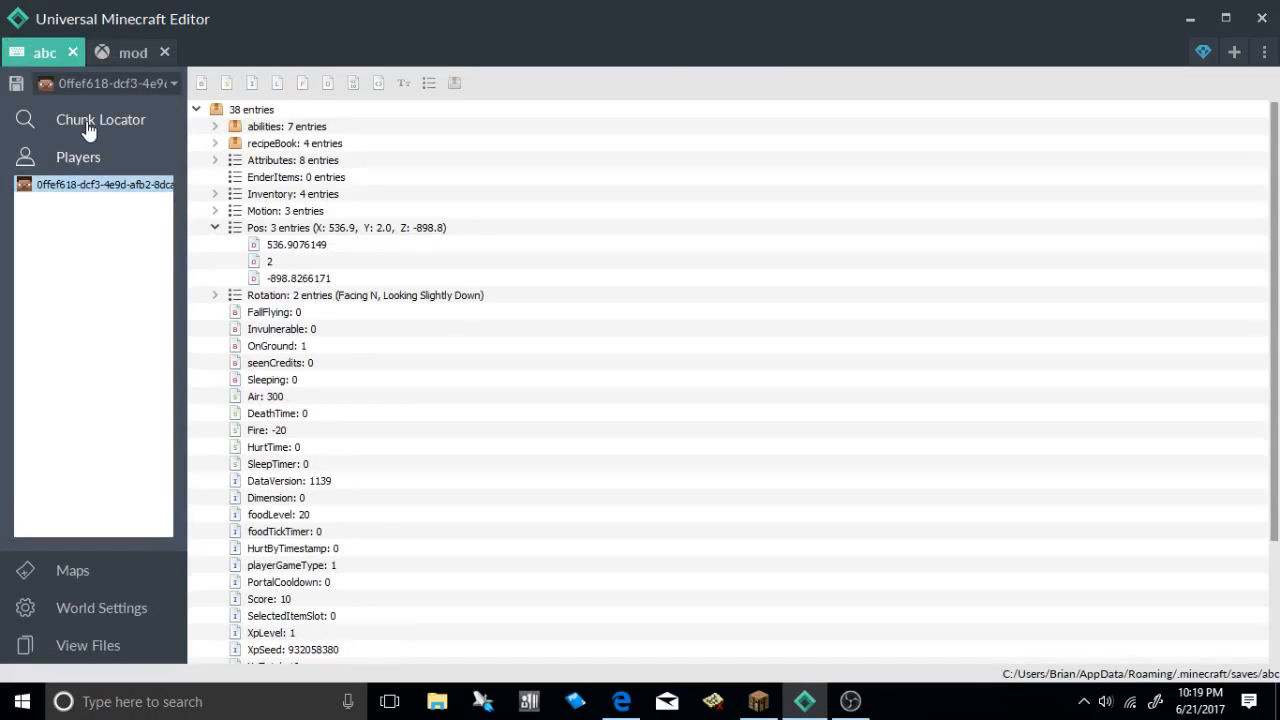
{"action": "left_click", "coordinate": [100, 119]}
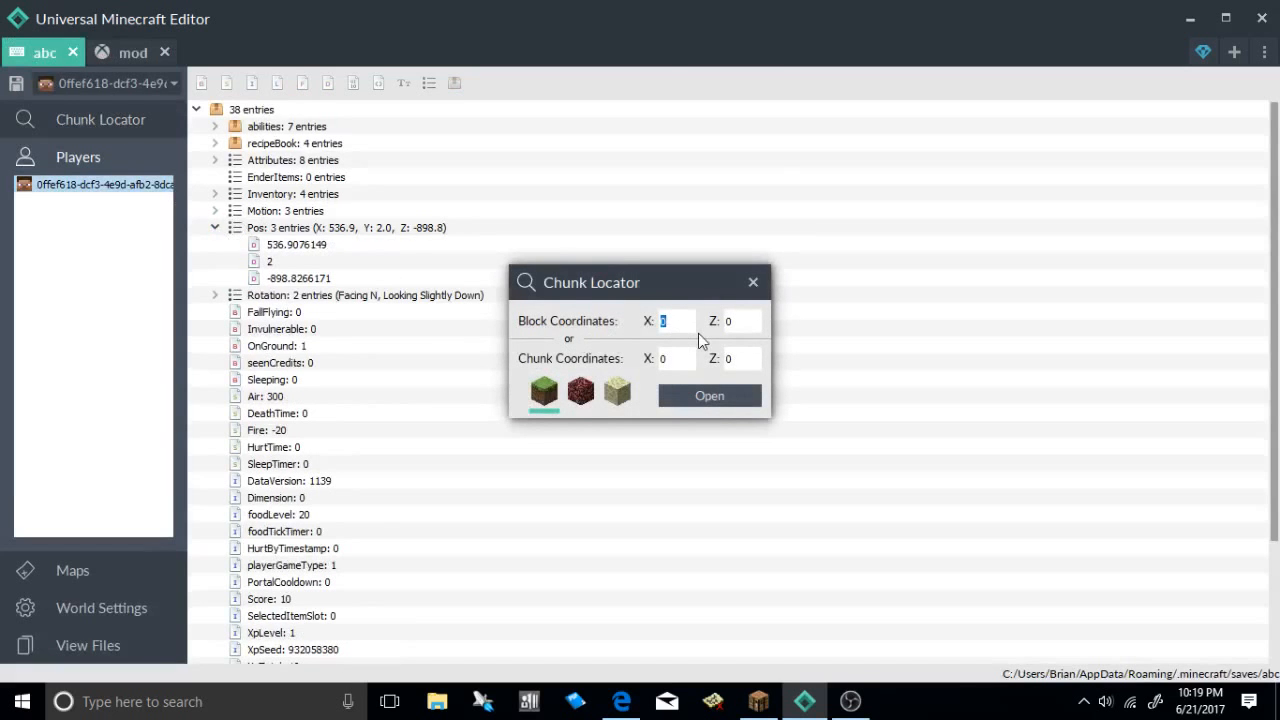
{"action": "type", "text": "536"}
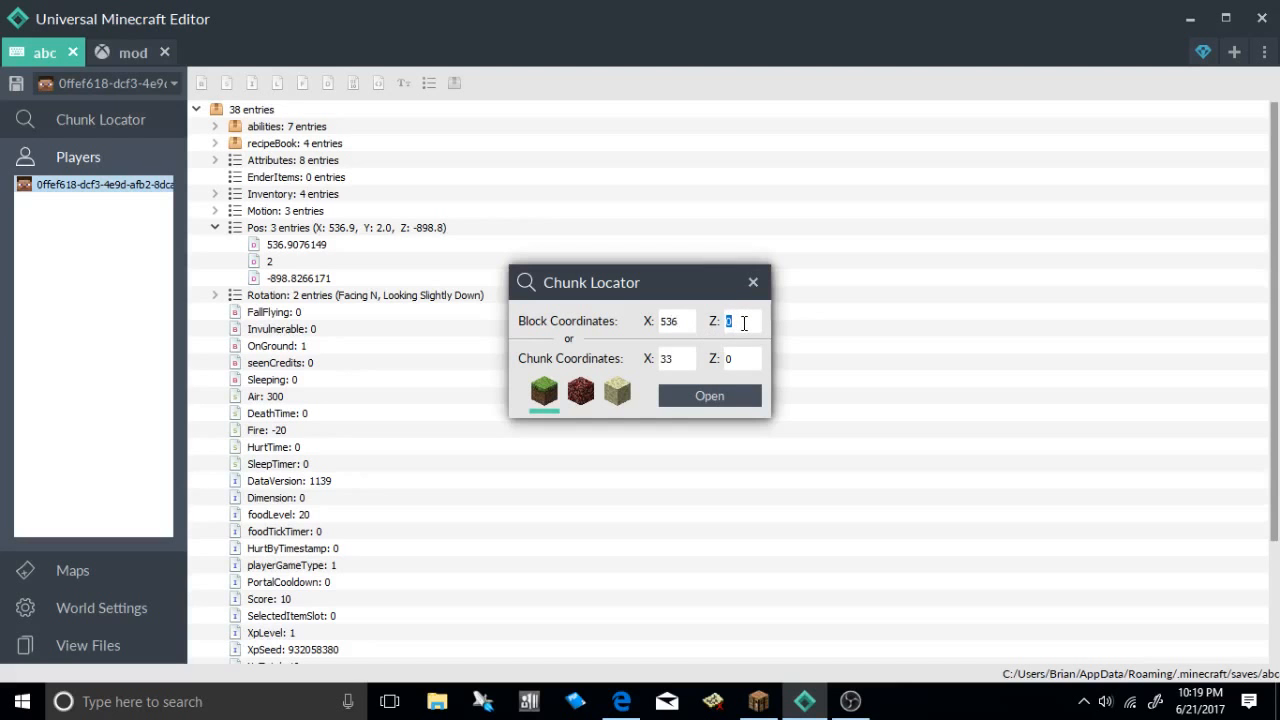
{"action": "type", "text": "-898"}
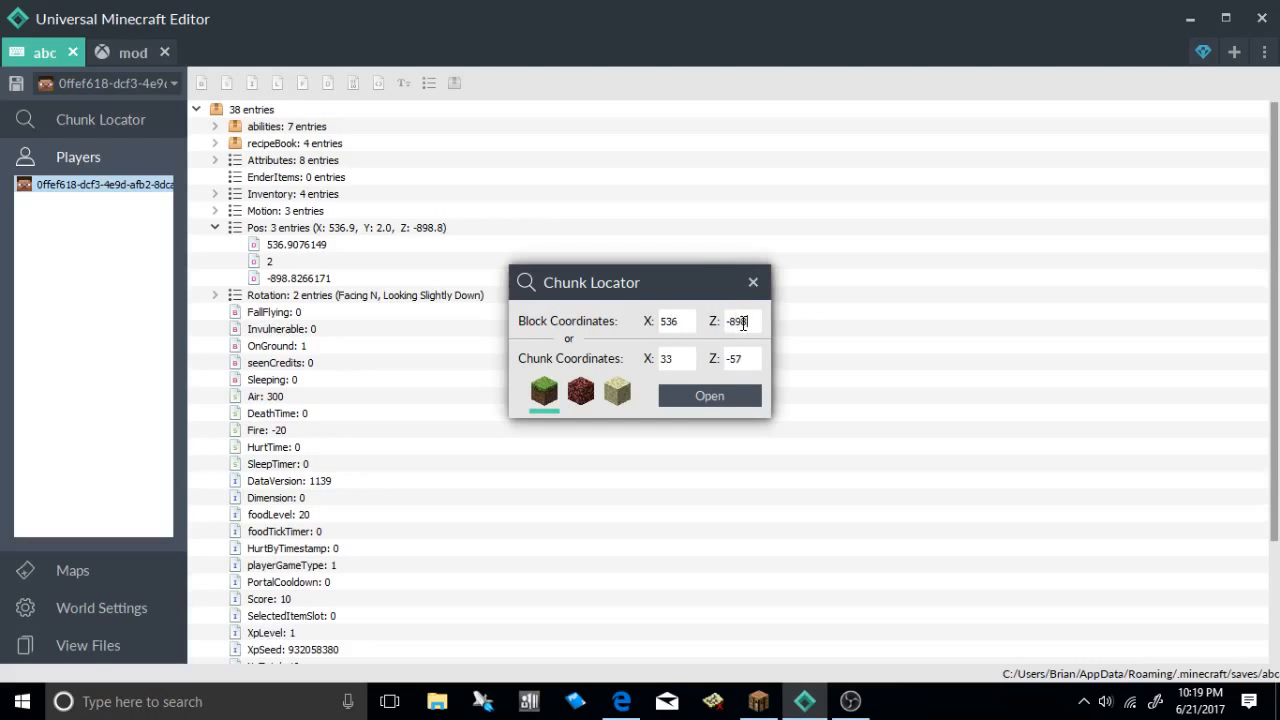
{"action": "left_click", "coordinate": [709, 395]}
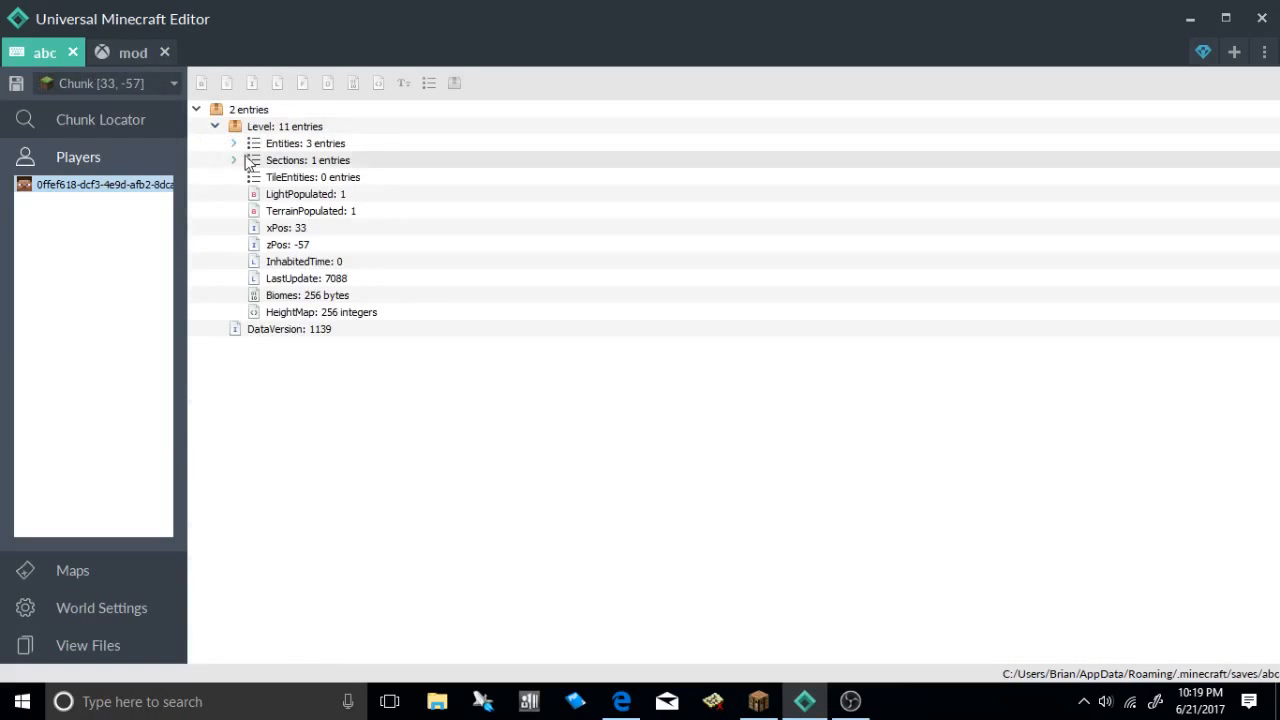
{"action": "left_click", "coordinate": [234, 143]}
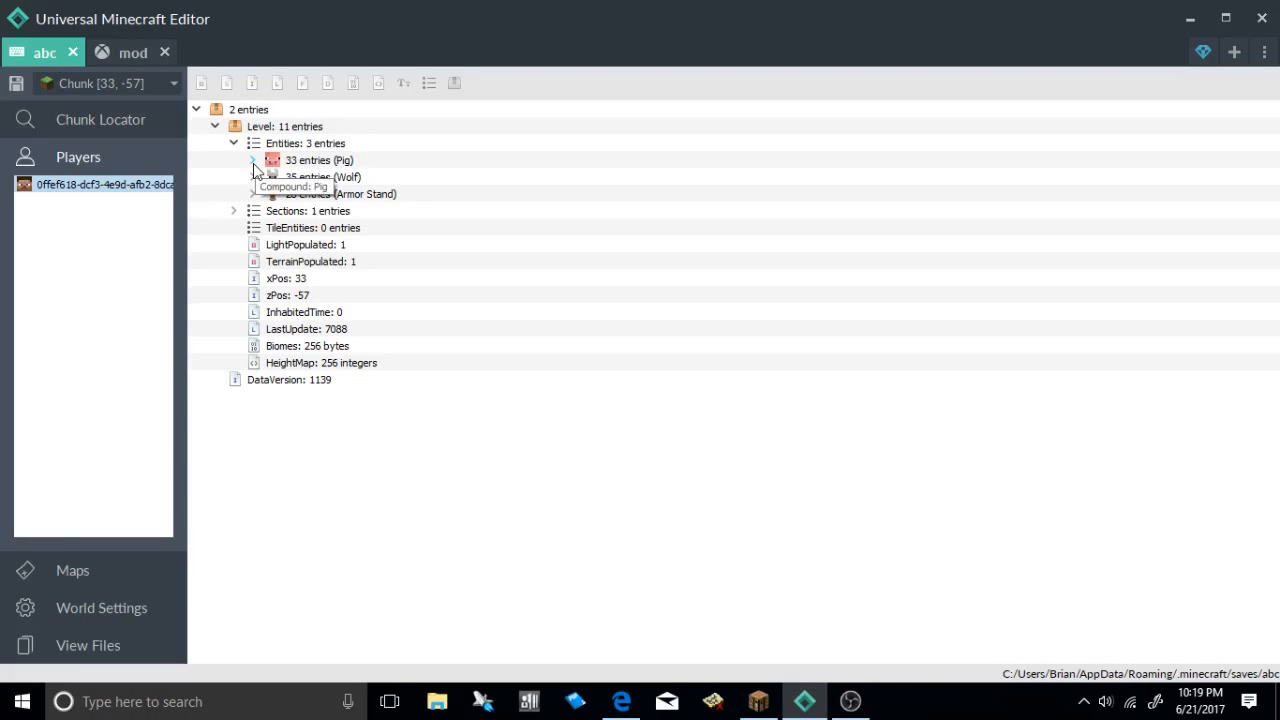
{"action": "left_click", "coordinate": [253, 160]}
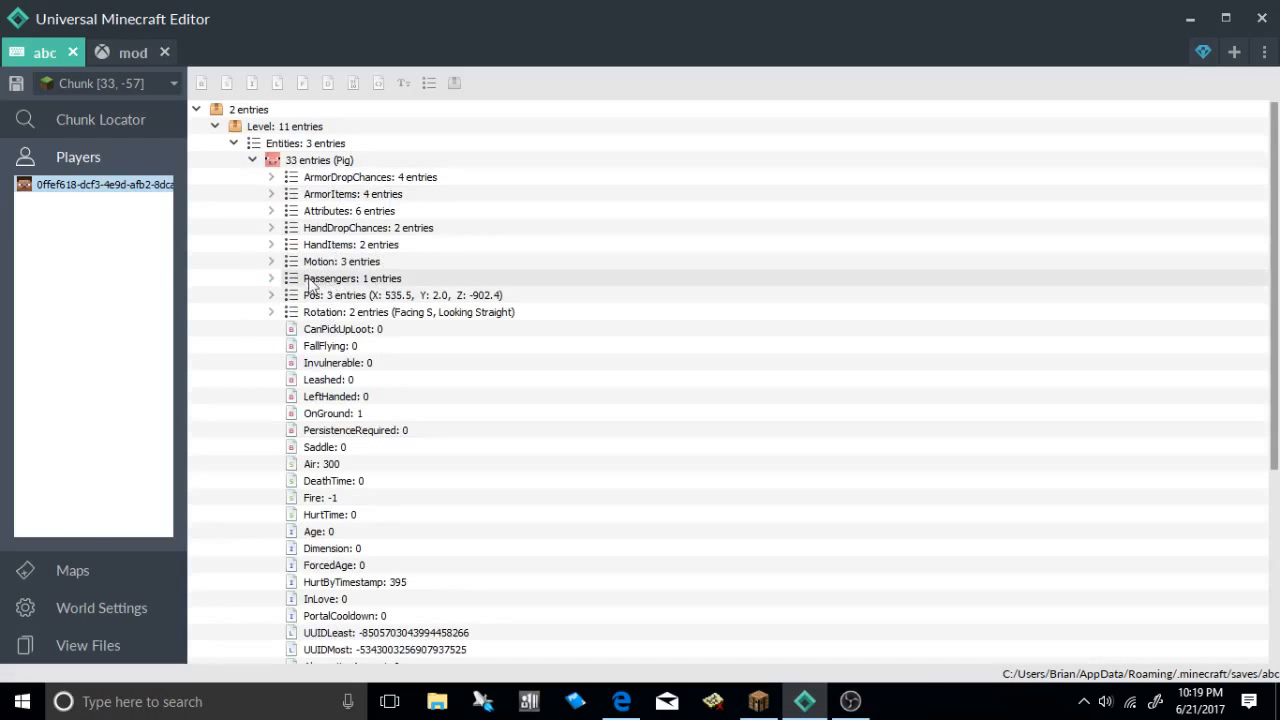
{"action": "mouse_move", "coordinate": [311, 295]}
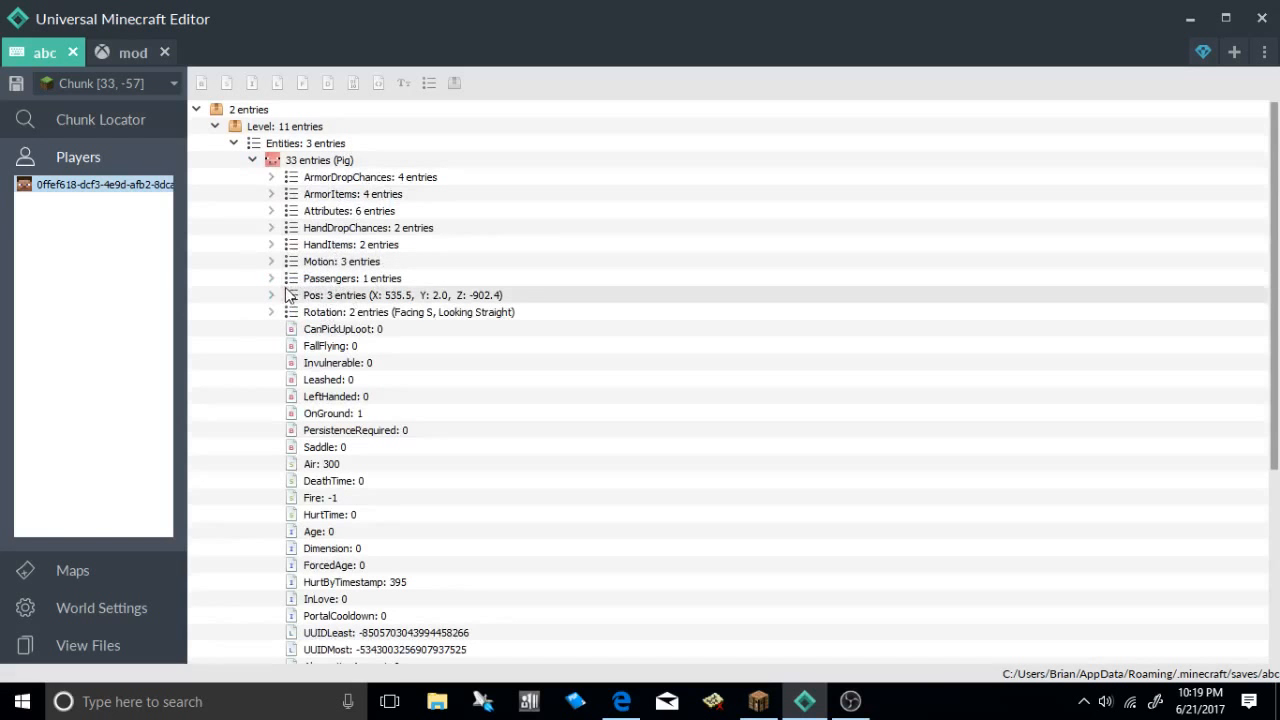
{"action": "left_click", "coordinate": [271, 278]}
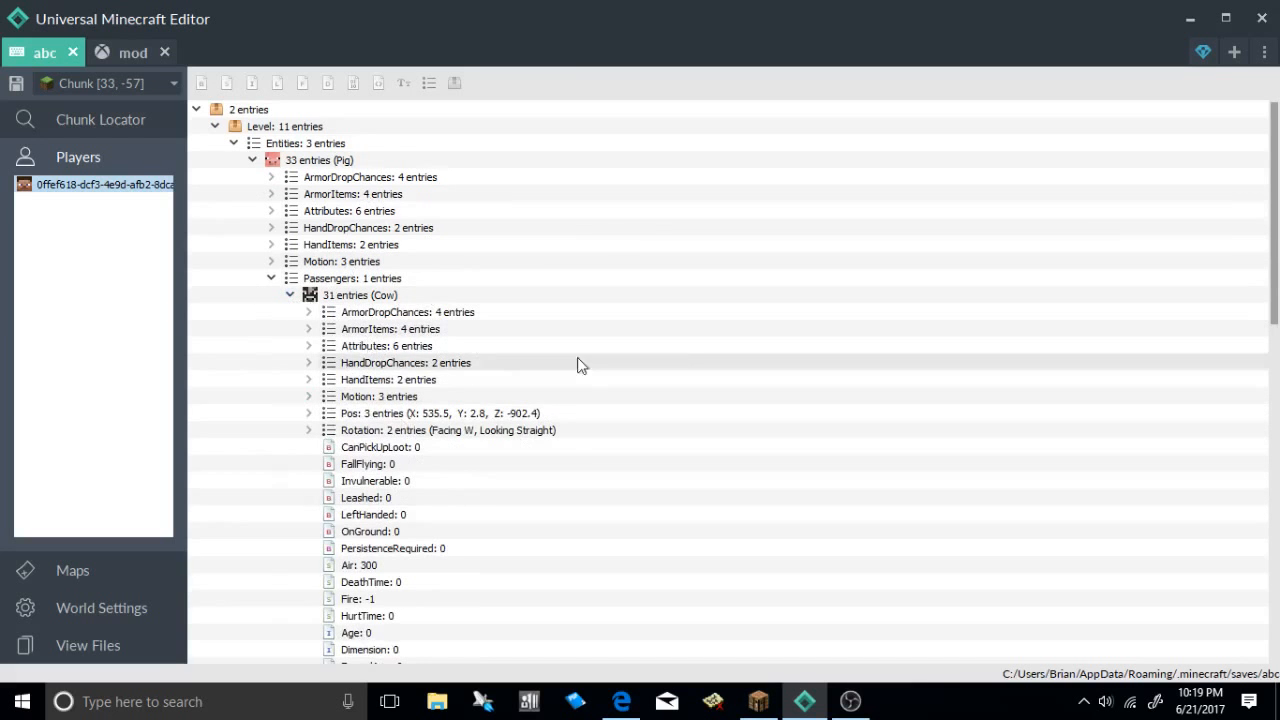
{"action": "mouse_move", "coordinate": [513, 267]}
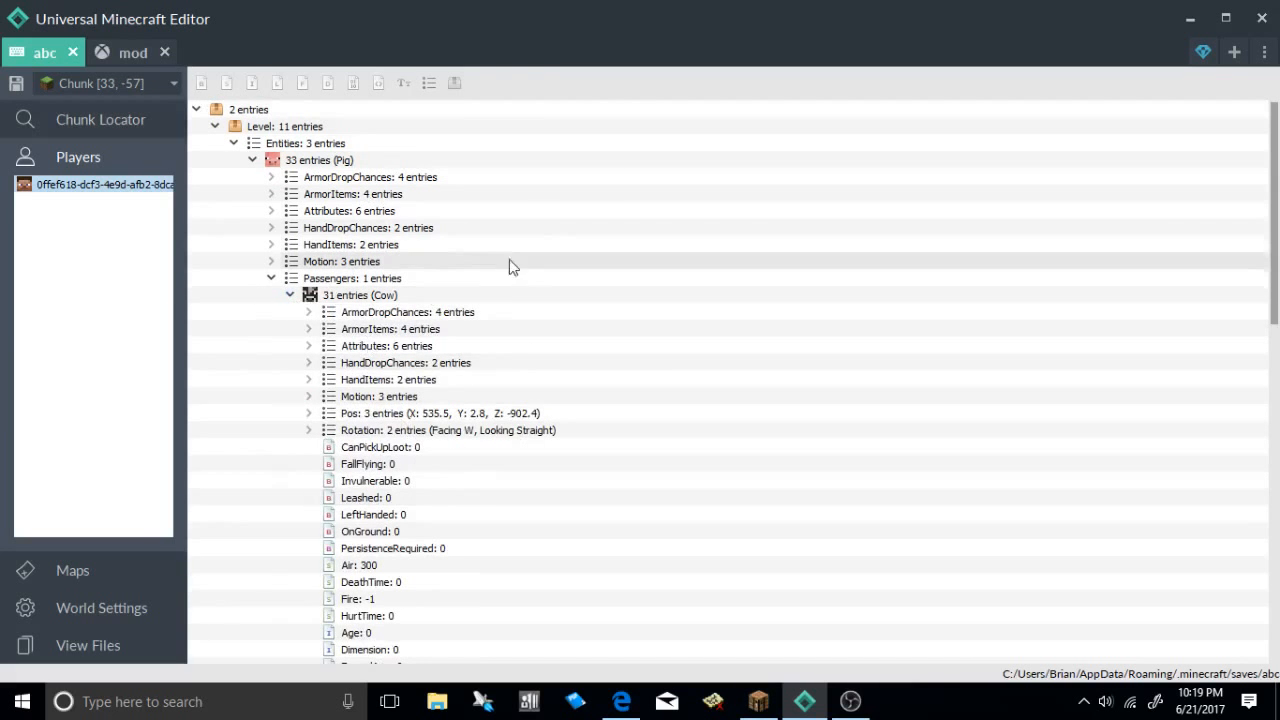
{"action": "mouse_move", "coordinate": [590, 343]}
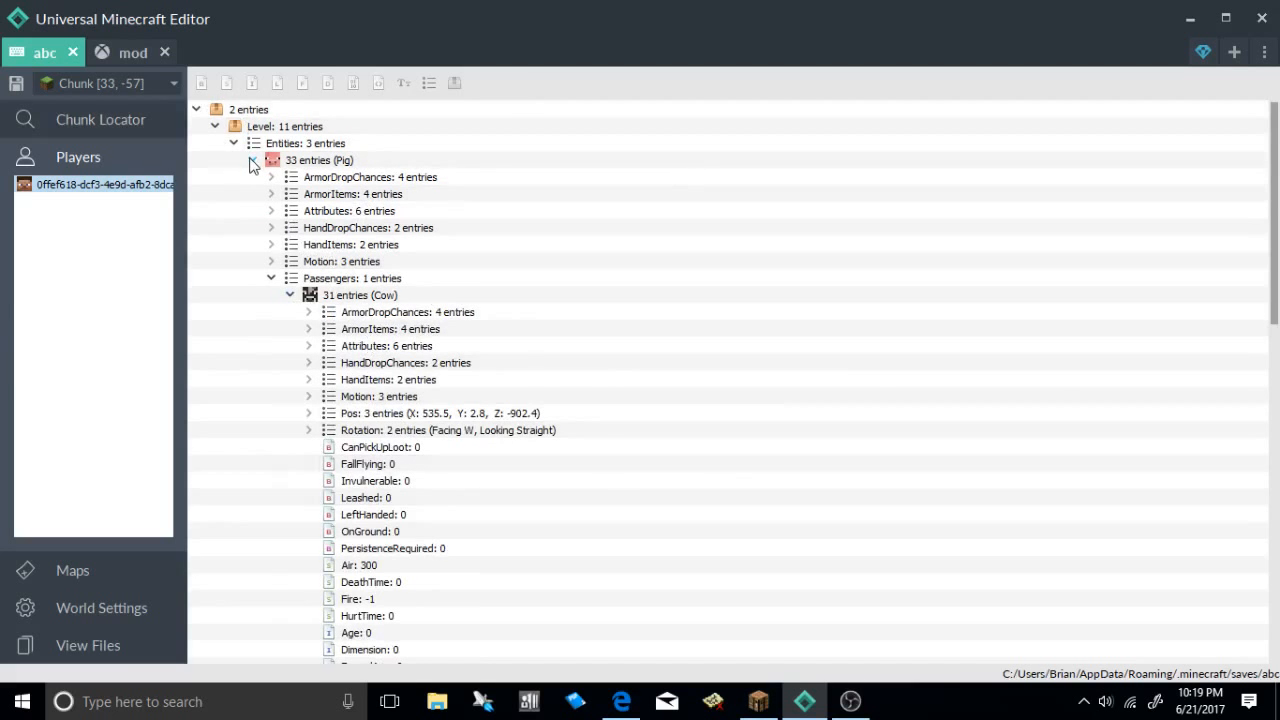
{"action": "left_click", "coordinate": [233, 143]}
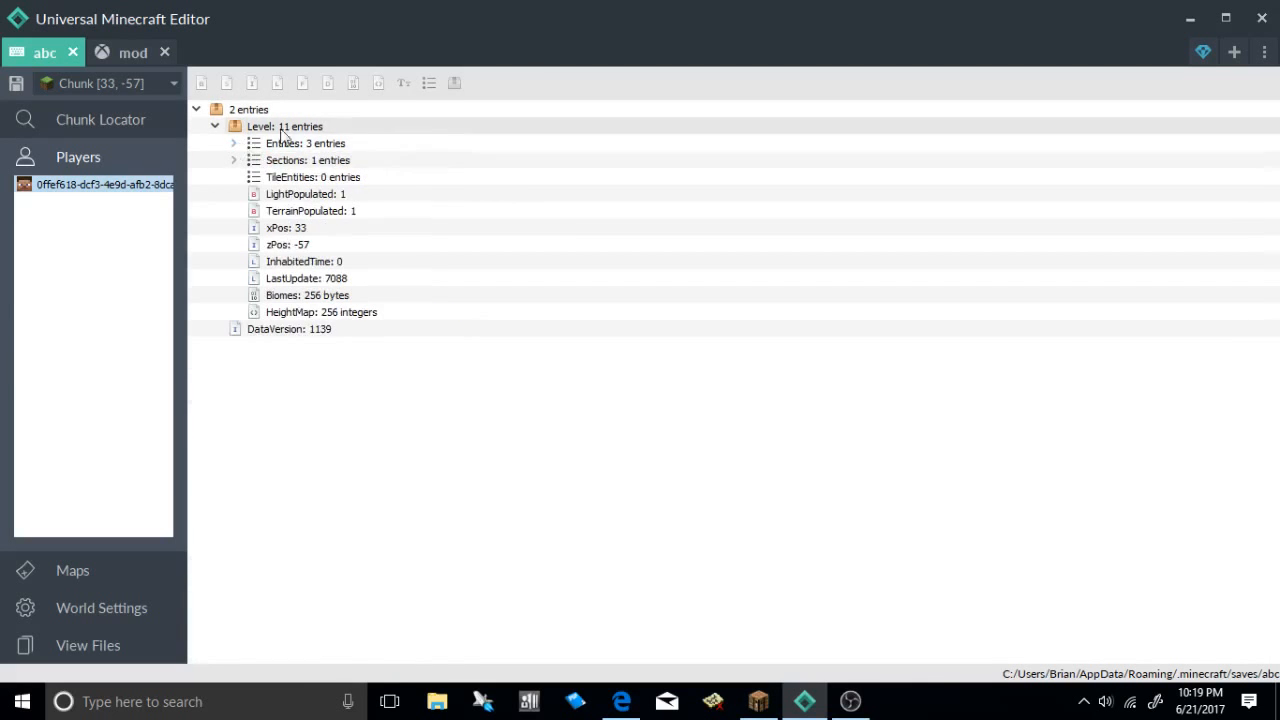